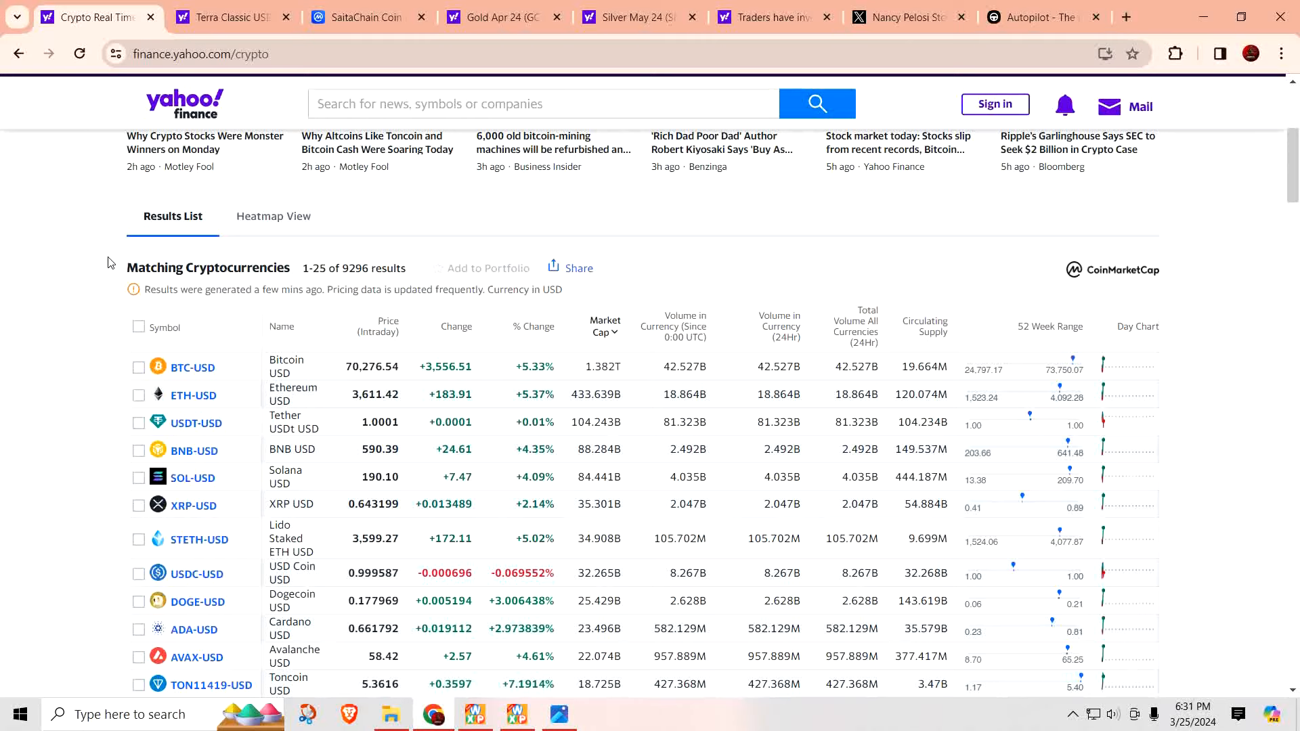
pyautogui.moveTo(105, 269)
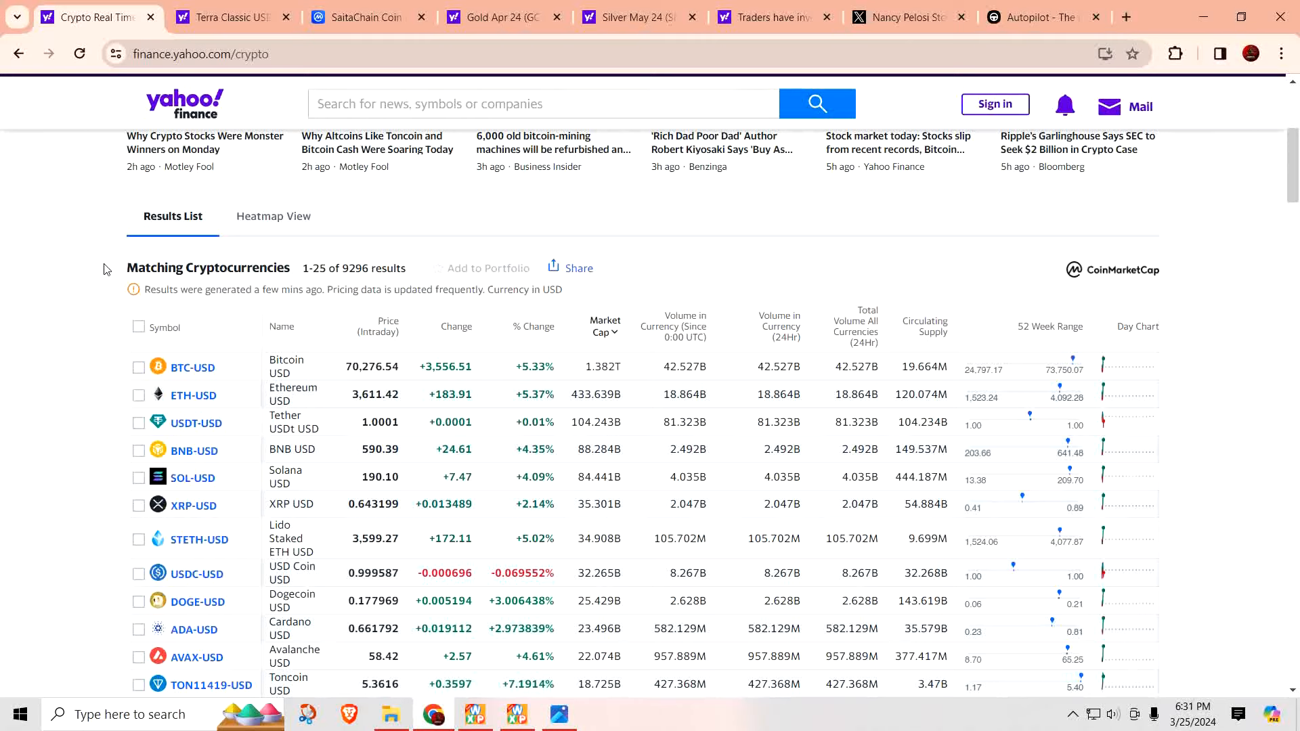
# Browse the Yahoo Finance crypto price list, then close it to show the Terra Classic USD quote
pyautogui.scroll(-3)
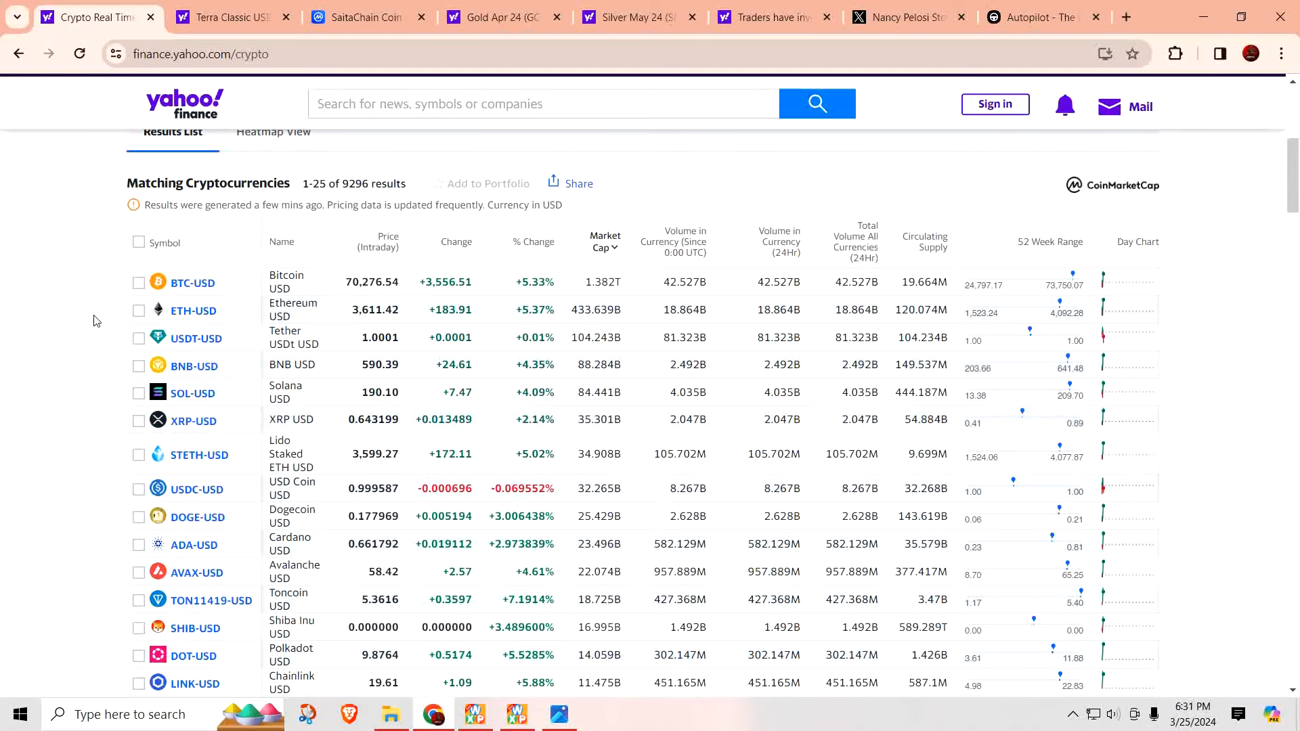
pyautogui.scroll(-3)
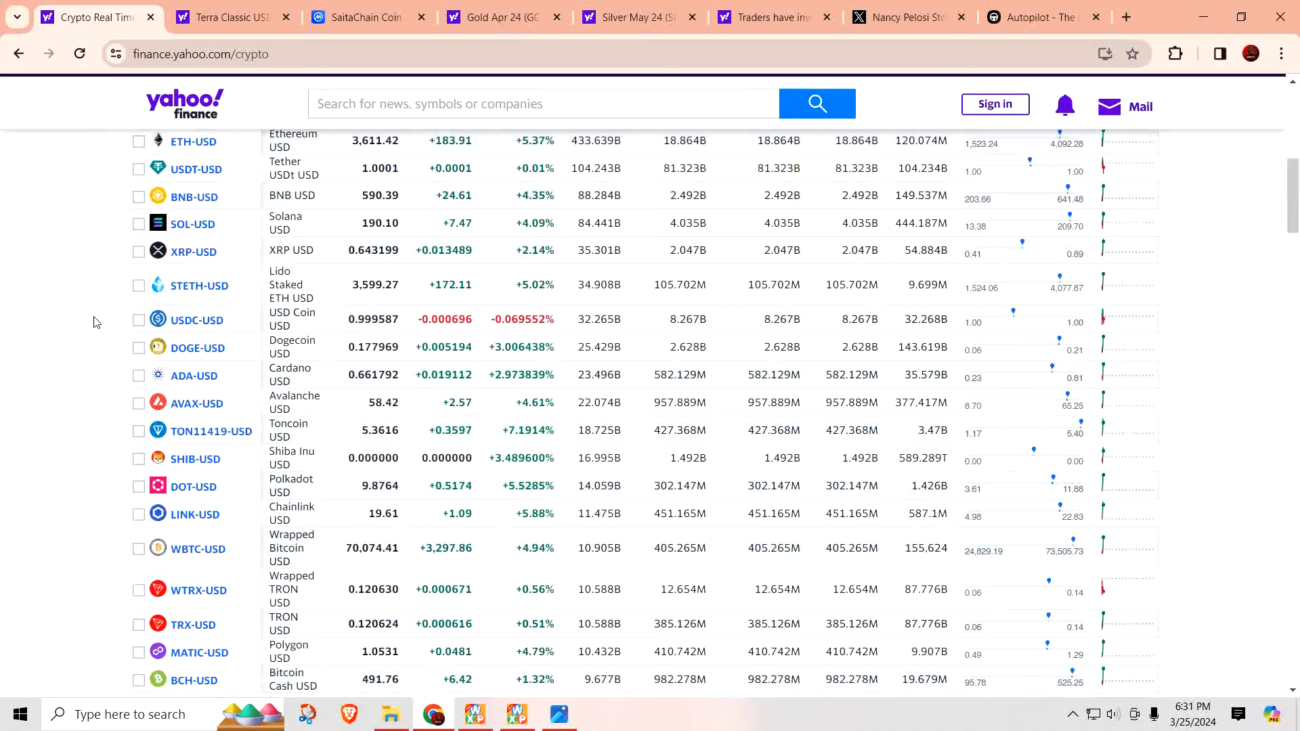
pyautogui.click(195, 459)
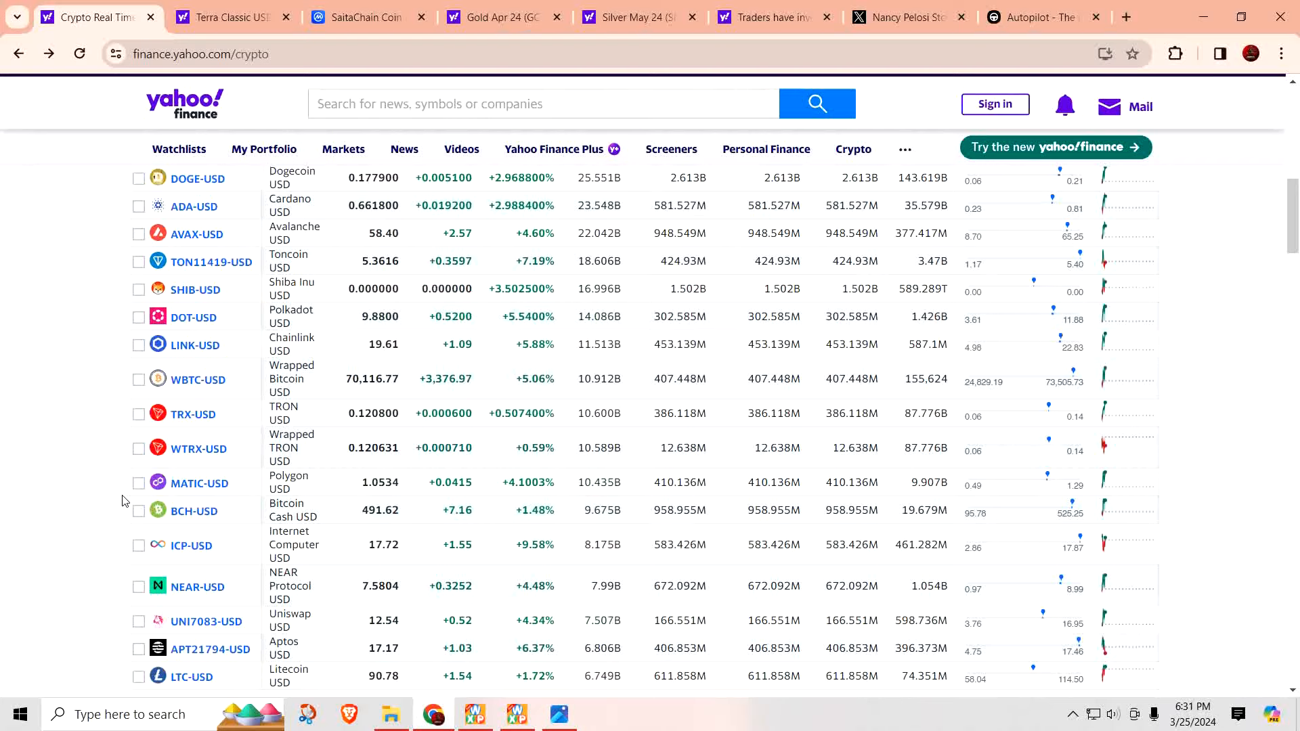
pyautogui.scroll(-3)
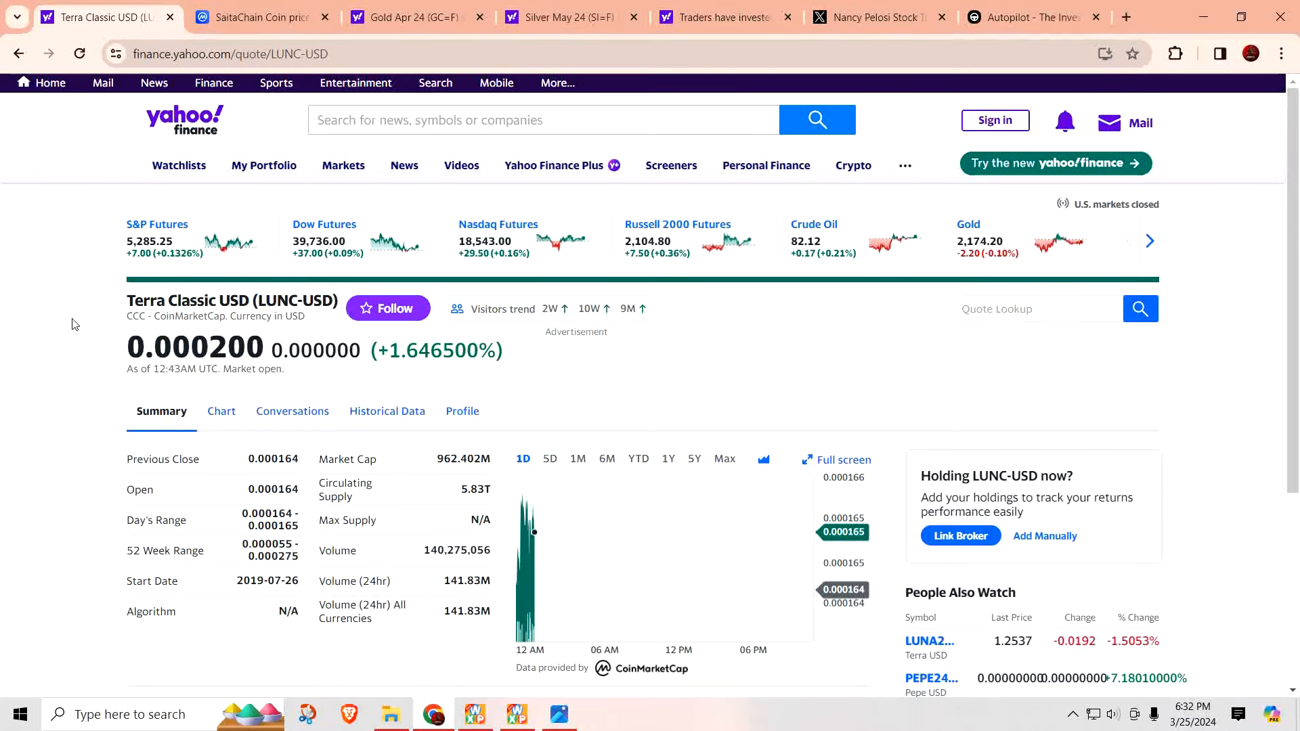
# Close the Terra Classic and SaitaChain quote tabs to reach the Gold Apr 24 (GC=F) quote
pyautogui.click(266, 17)
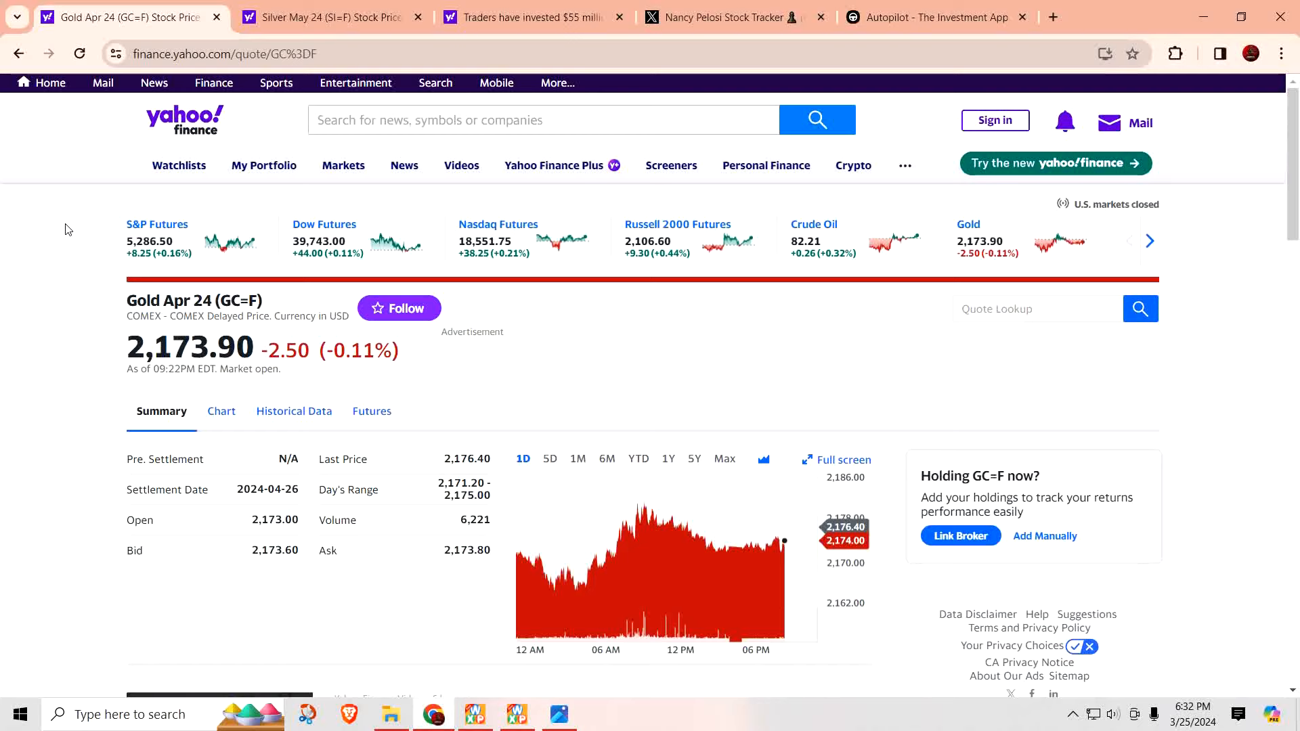
pyautogui.click(219, 18)
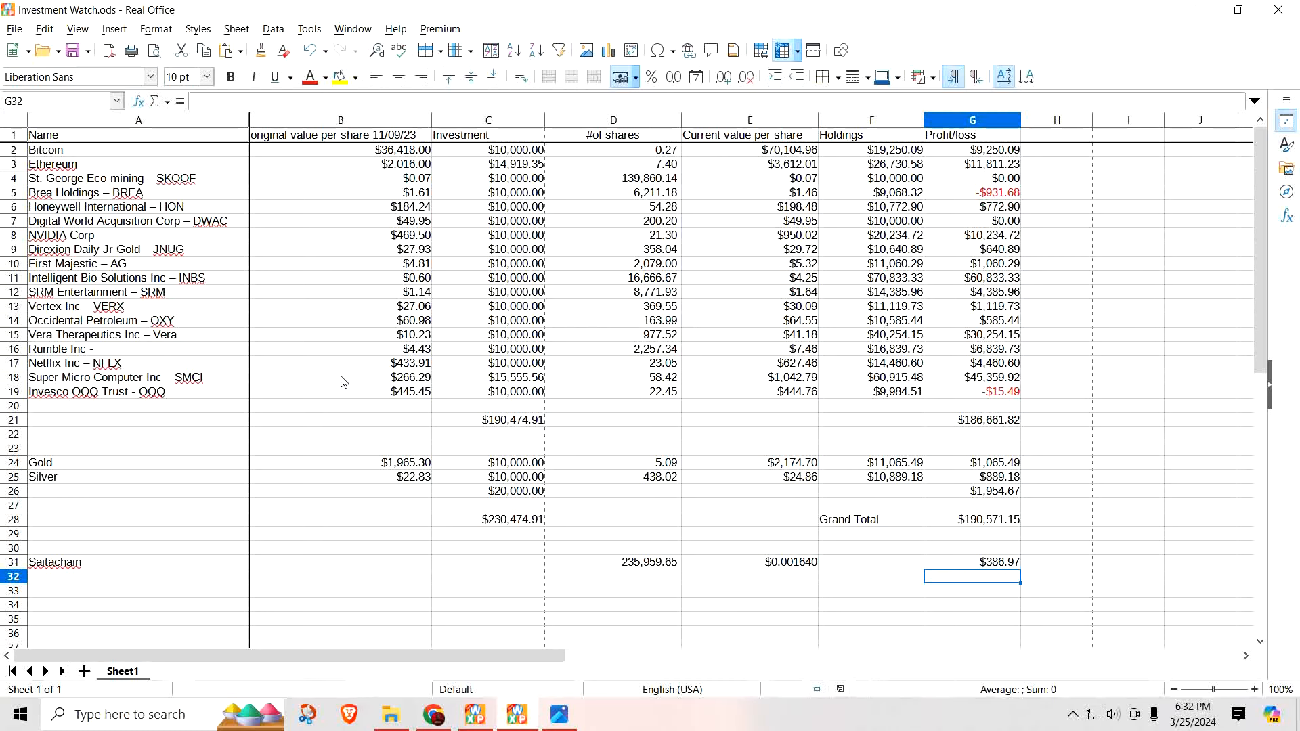
pyautogui.moveTo(351, 373)
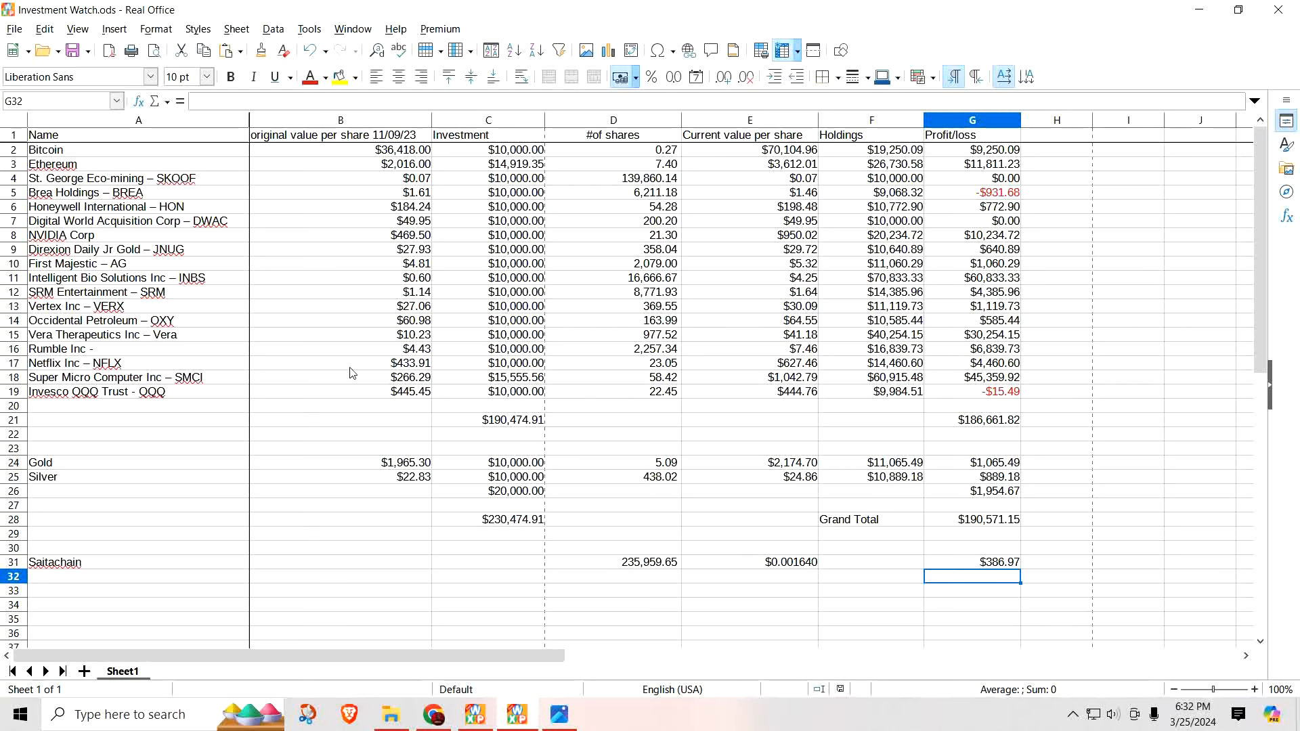
pyautogui.moveTo(363, 361)
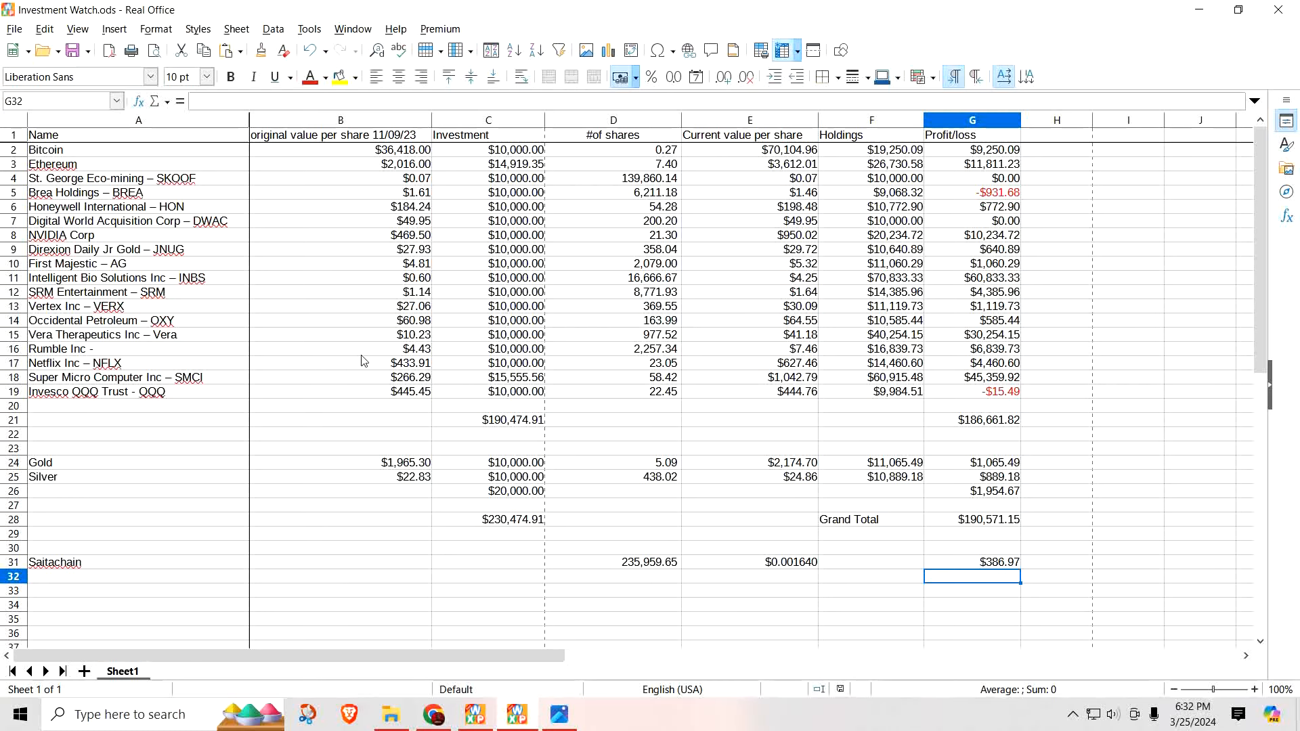
pyautogui.moveTo(280, 190)
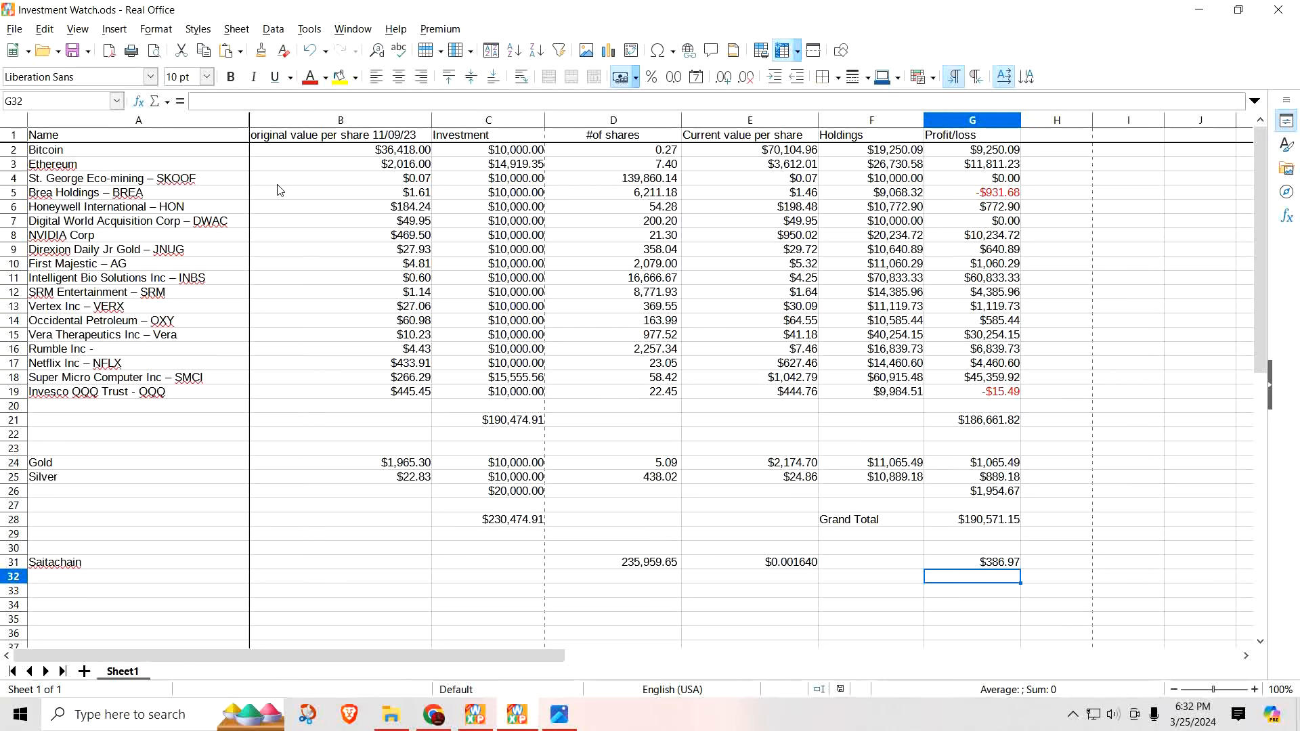
pyautogui.moveTo(134, 390)
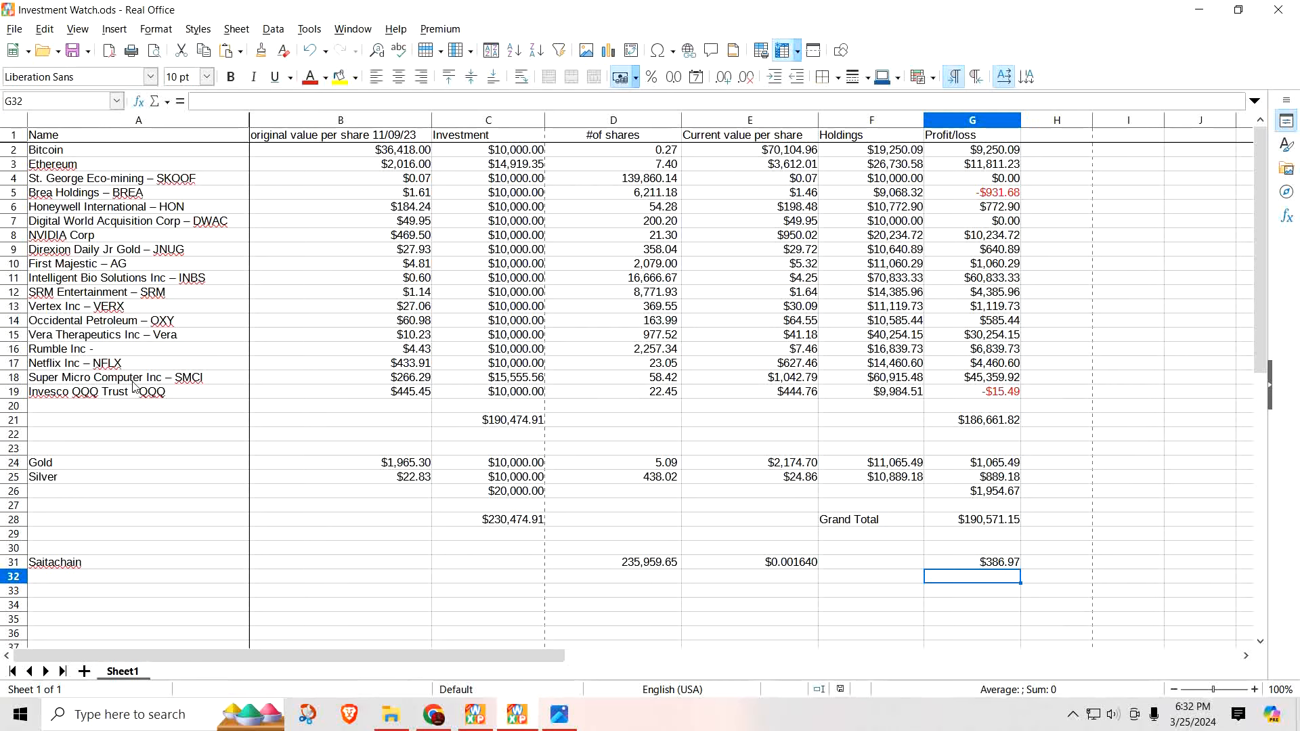
pyautogui.moveTo(142, 389)
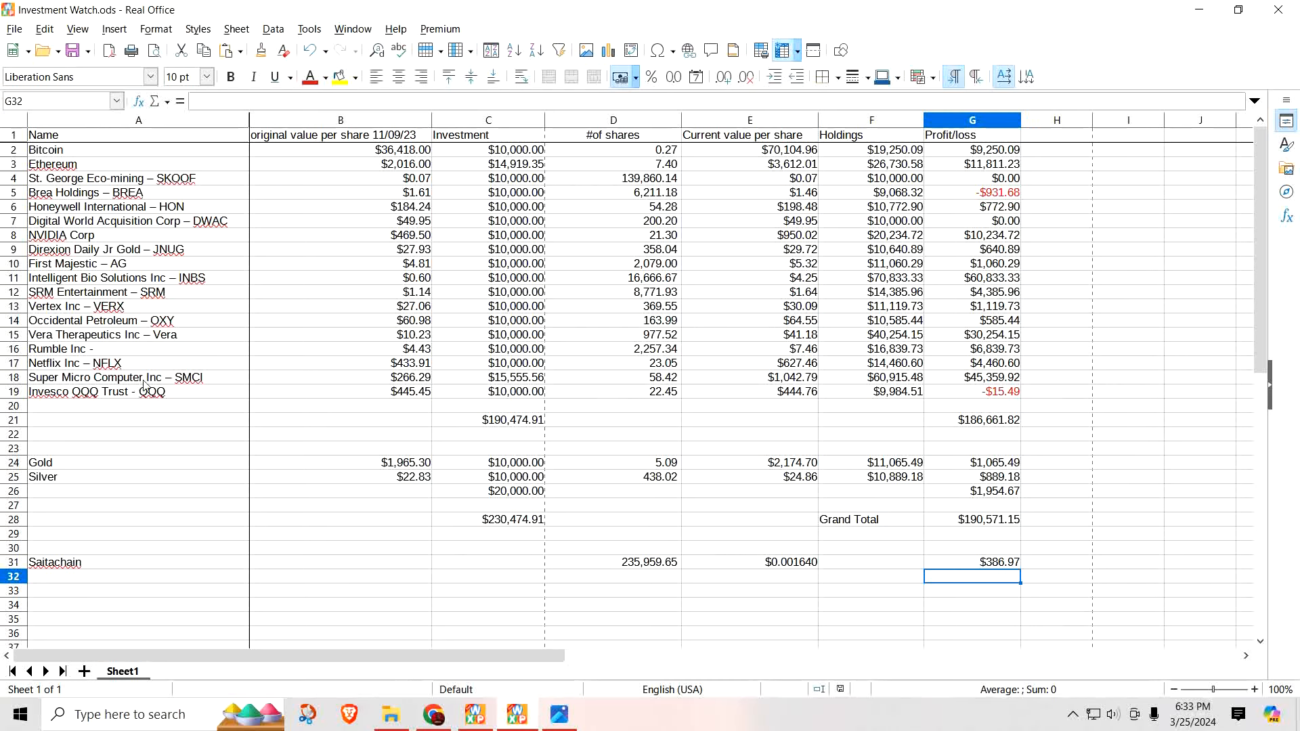
pyautogui.moveTo(362, 384)
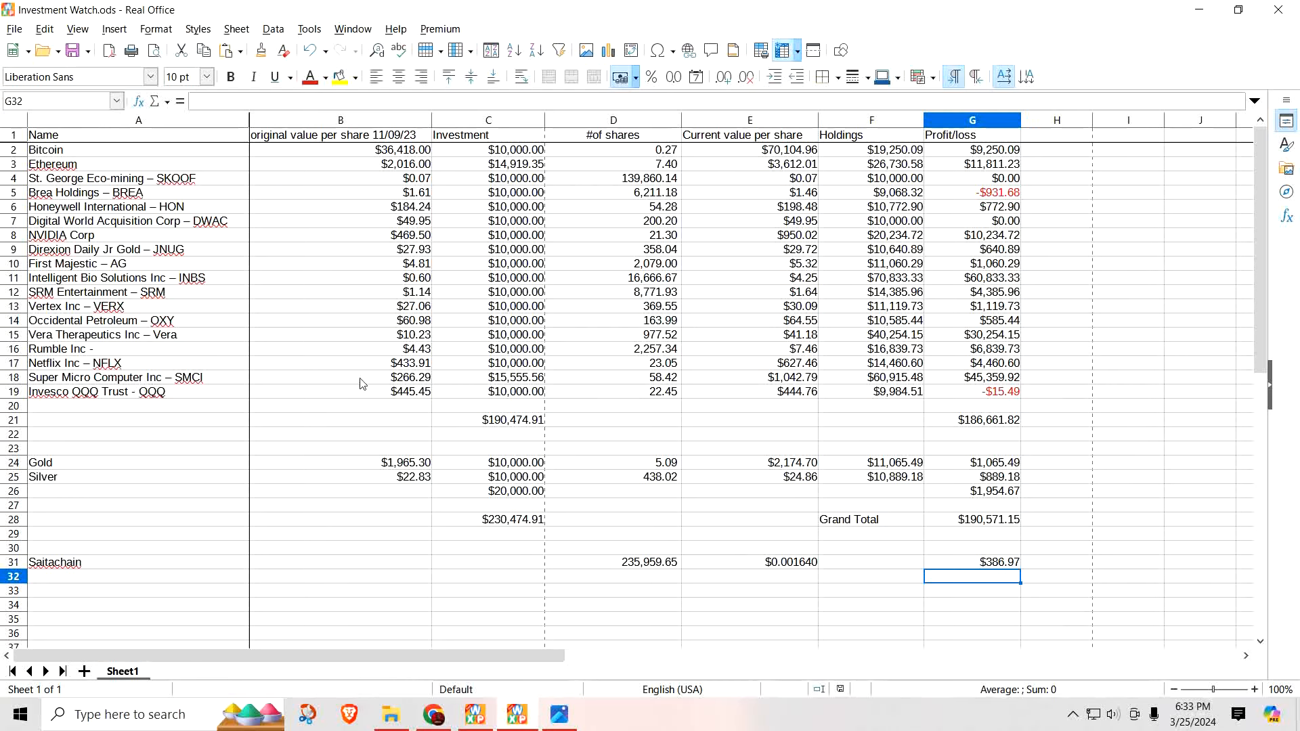
pyautogui.moveTo(114, 179)
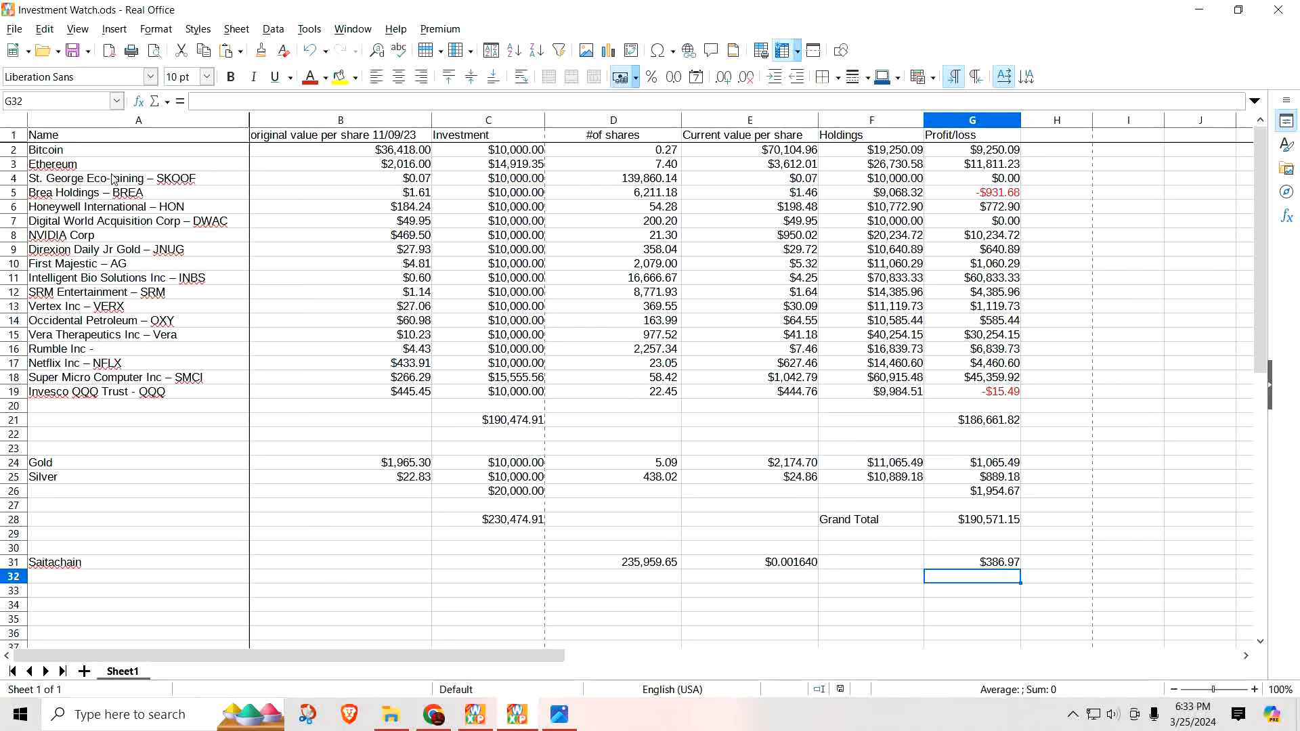
pyautogui.moveTo(184, 190)
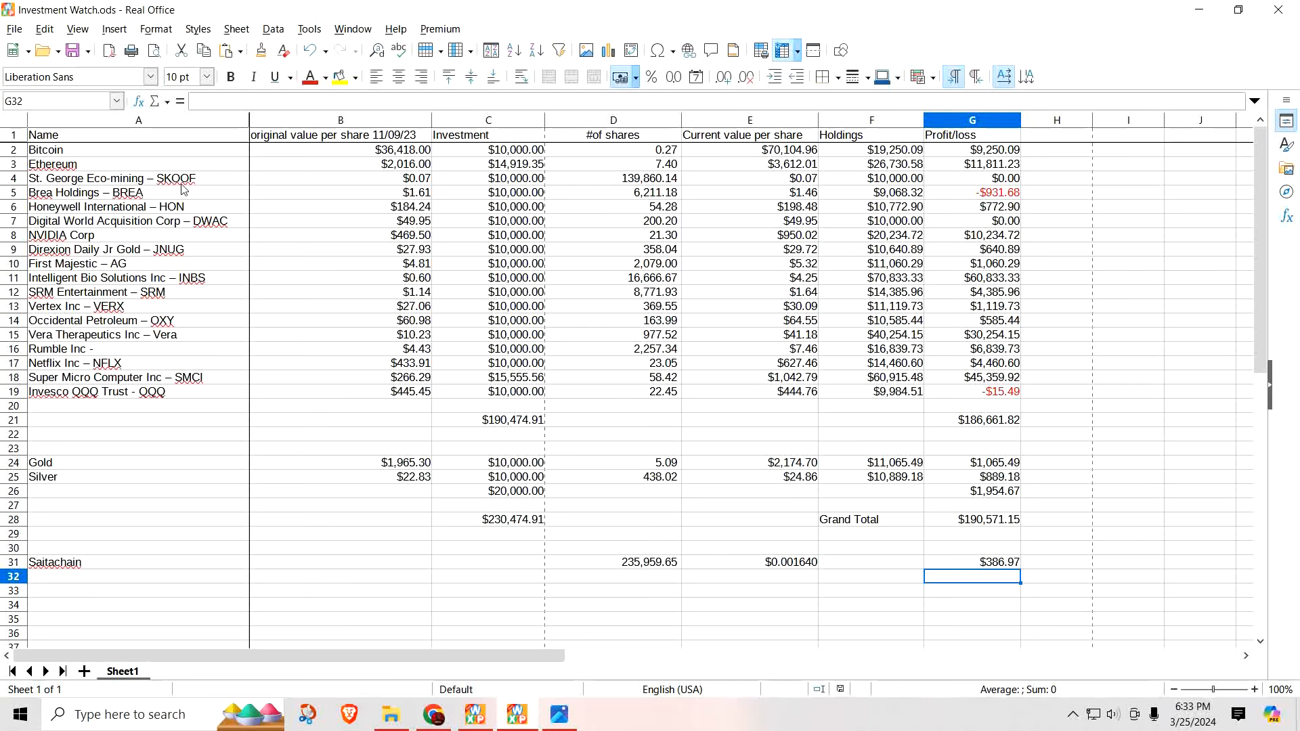
pyautogui.moveTo(132, 233)
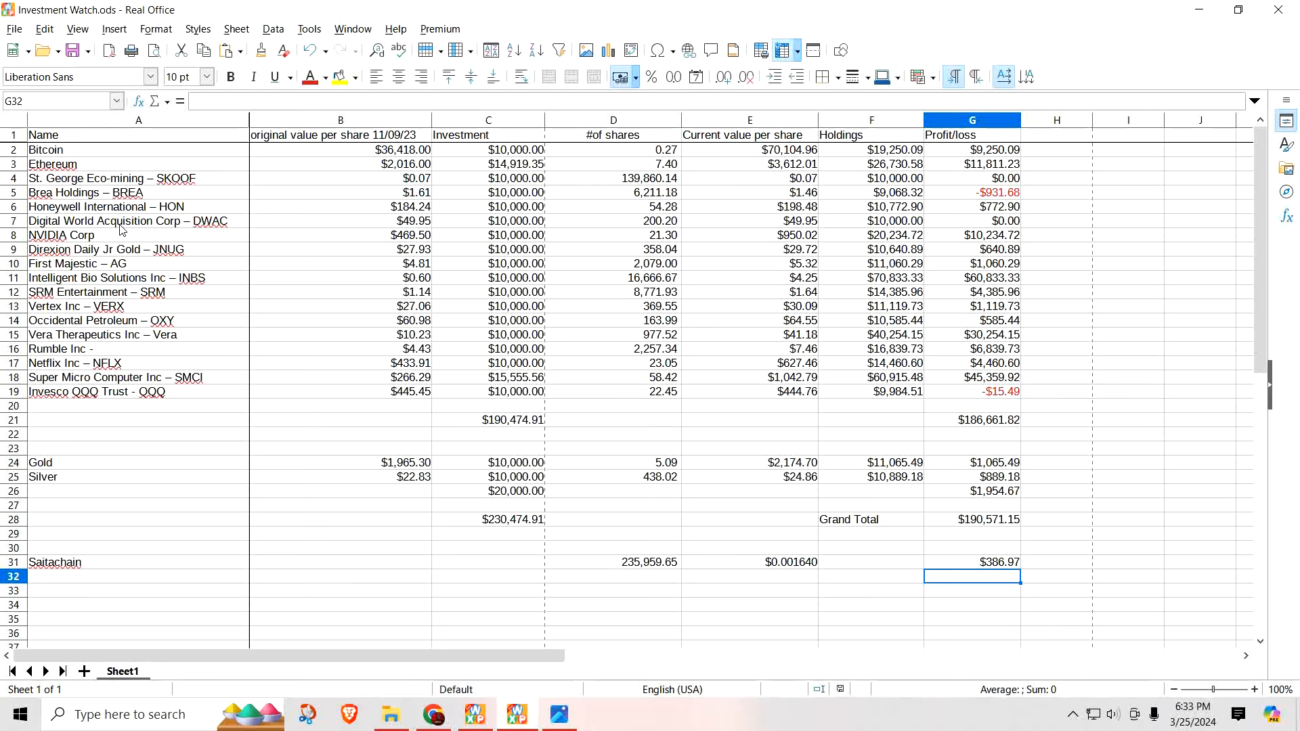
pyautogui.moveTo(325, 289)
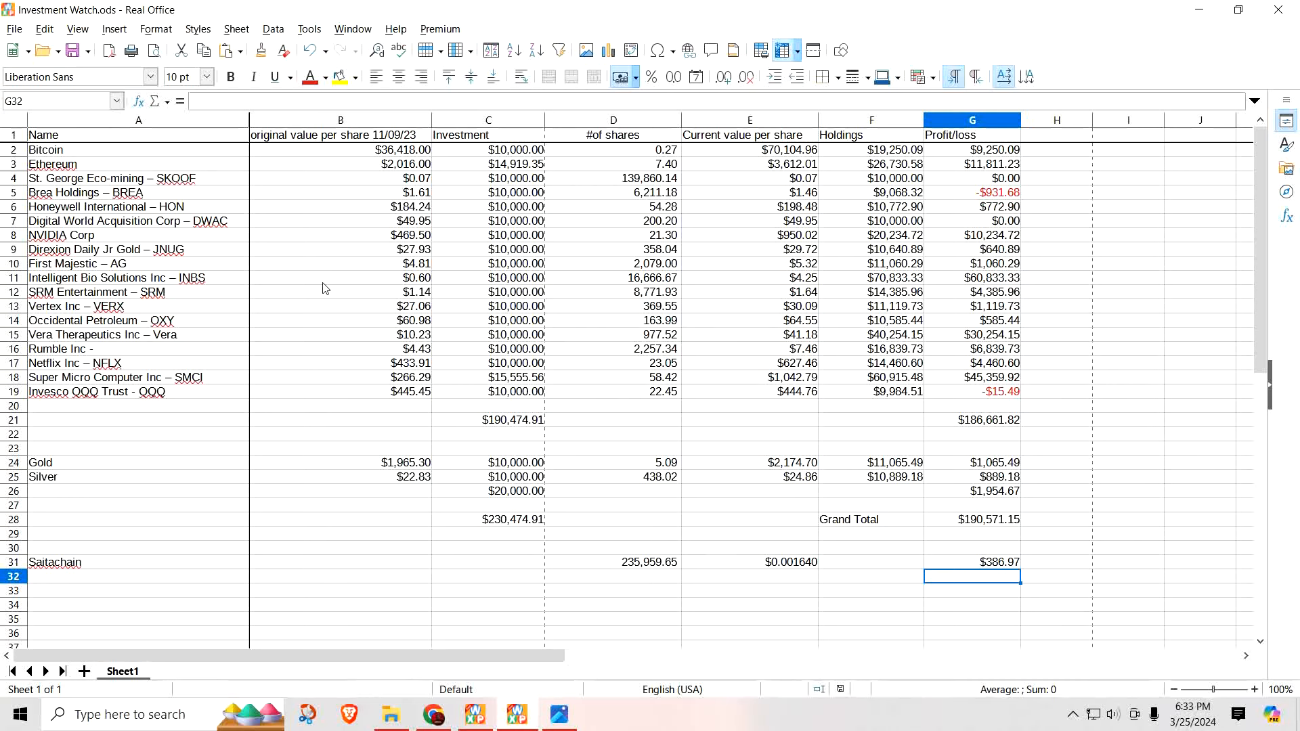
pyautogui.moveTo(995, 165)
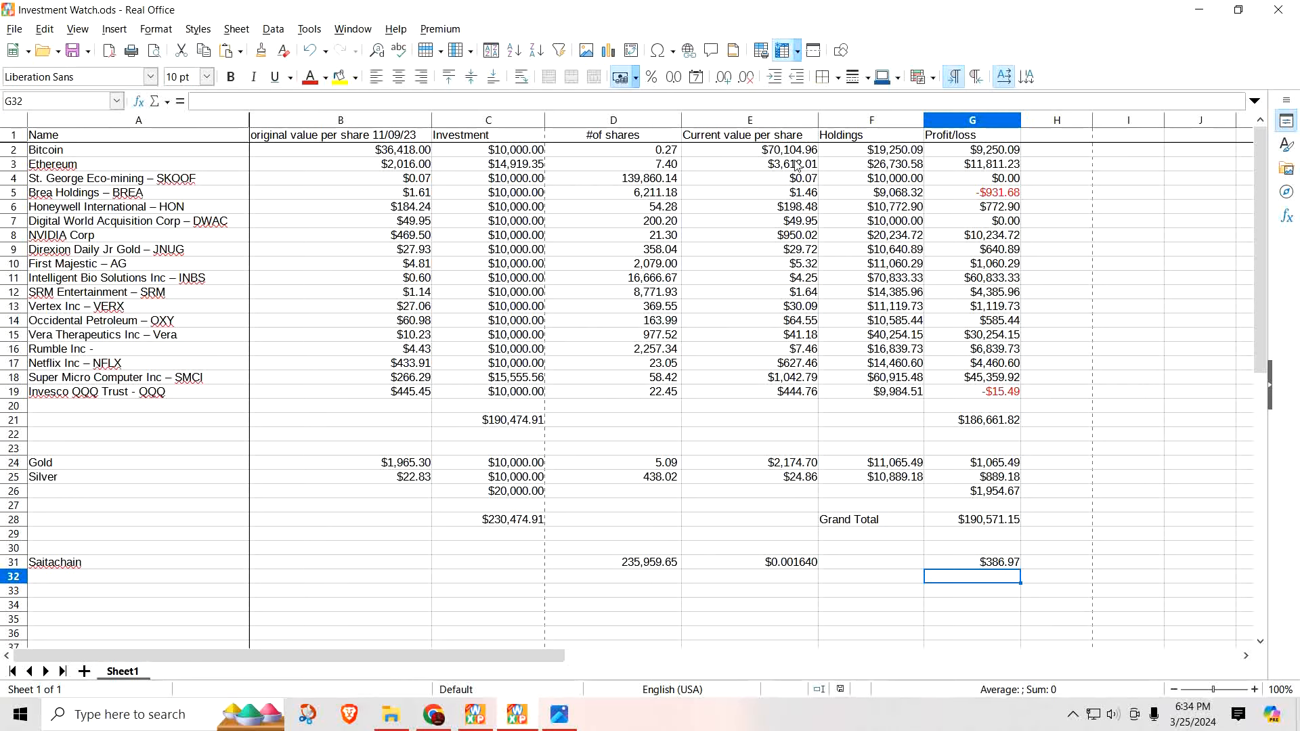
pyautogui.moveTo(960, 184)
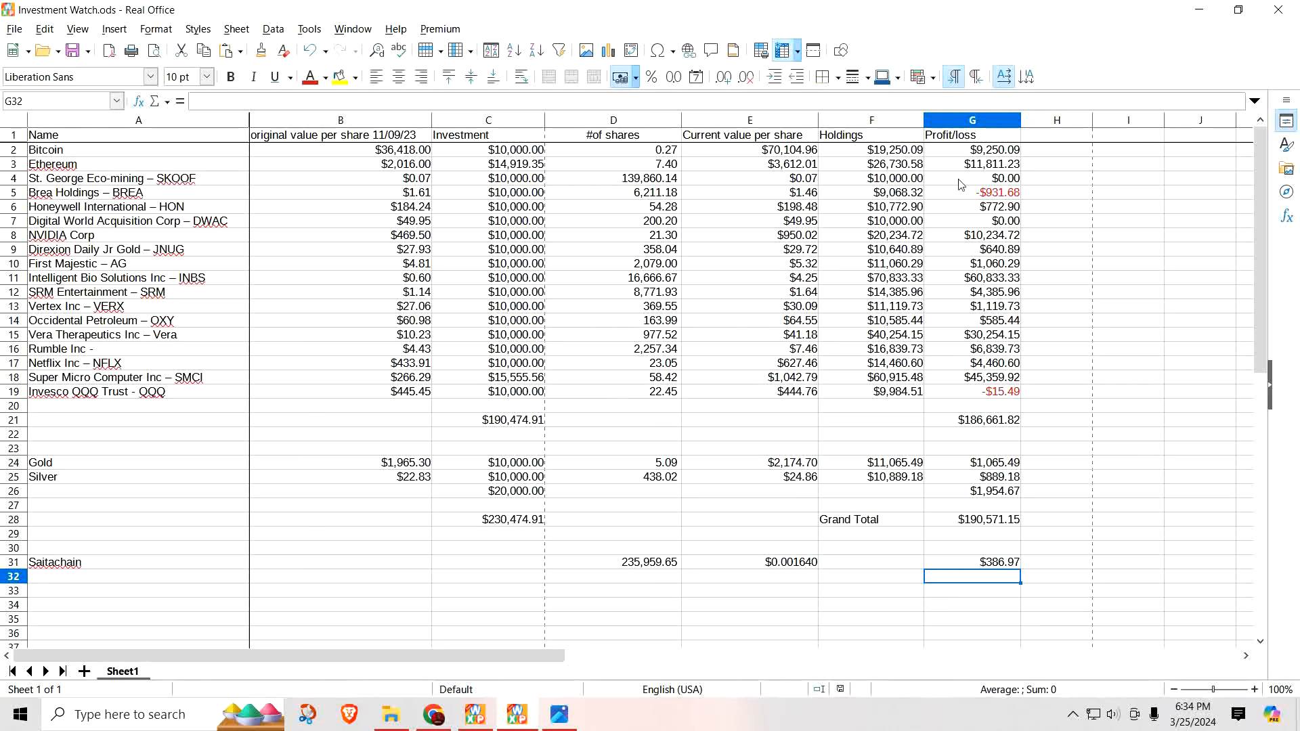
pyautogui.click(10, 193)
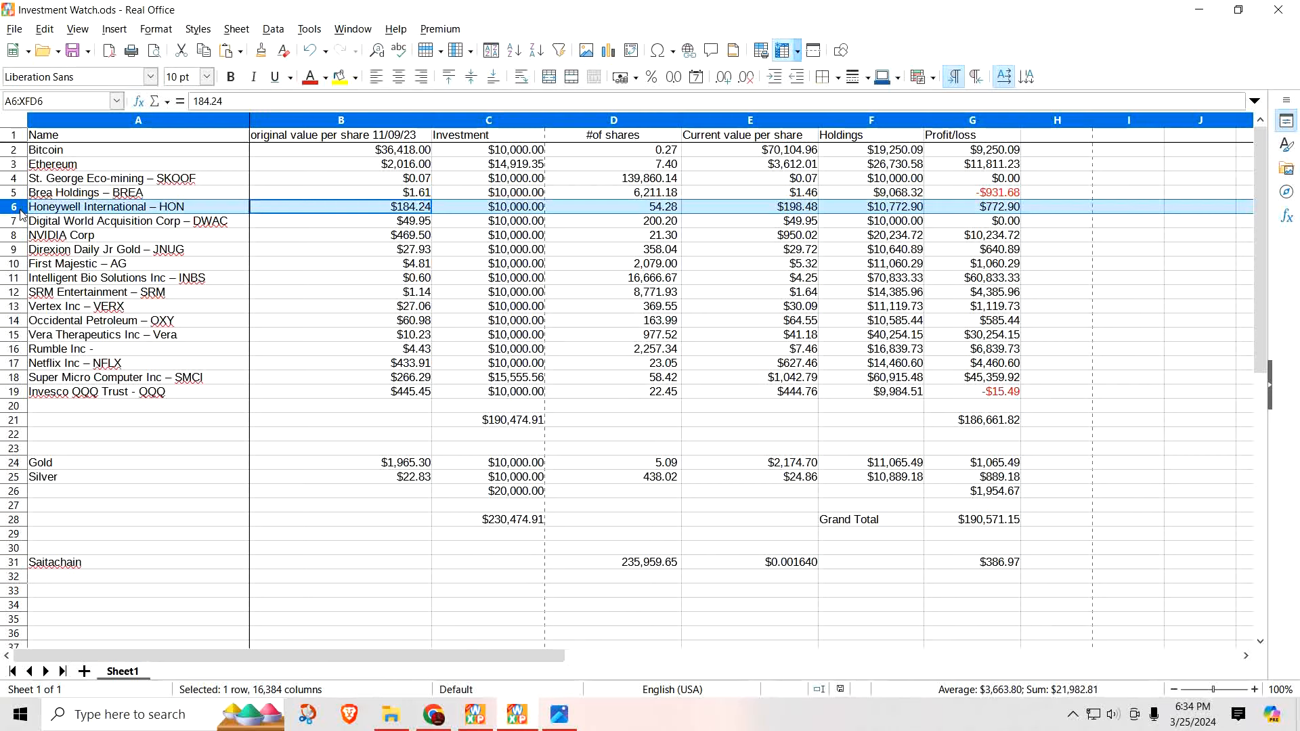
pyautogui.click(58, 235)
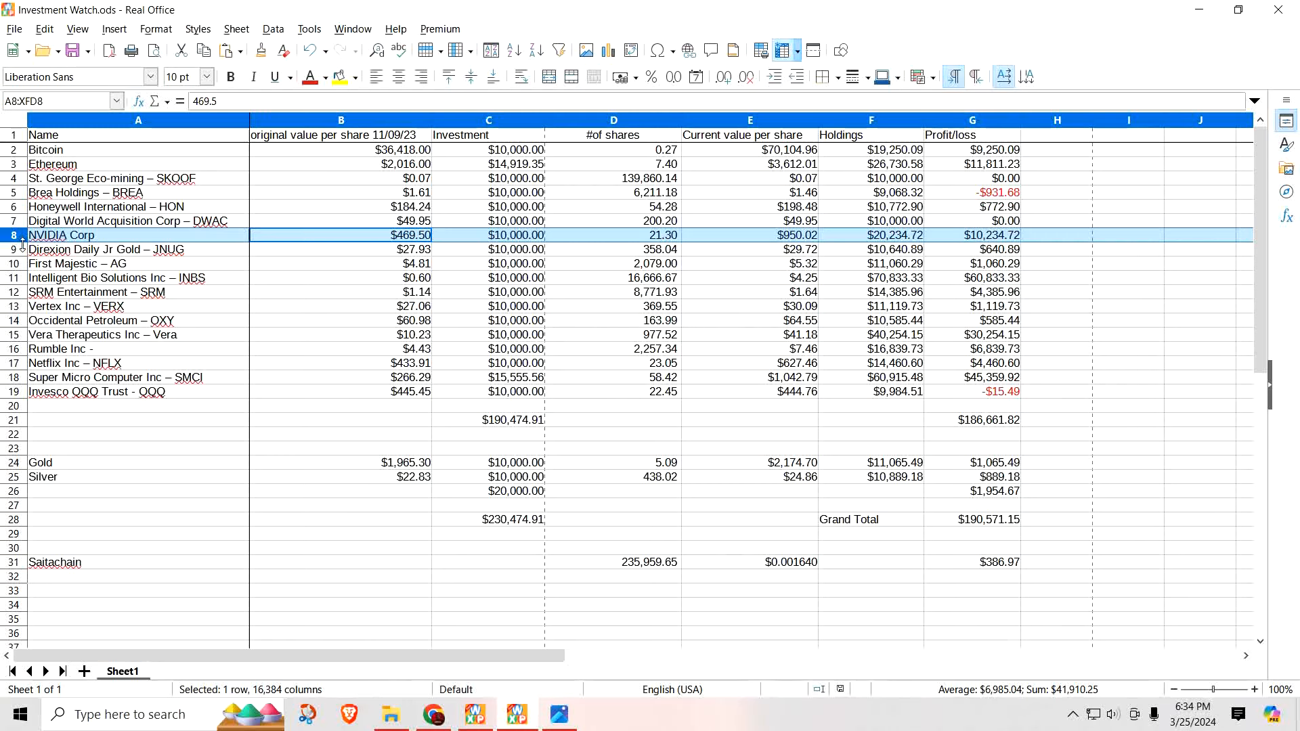
pyautogui.click(12, 249)
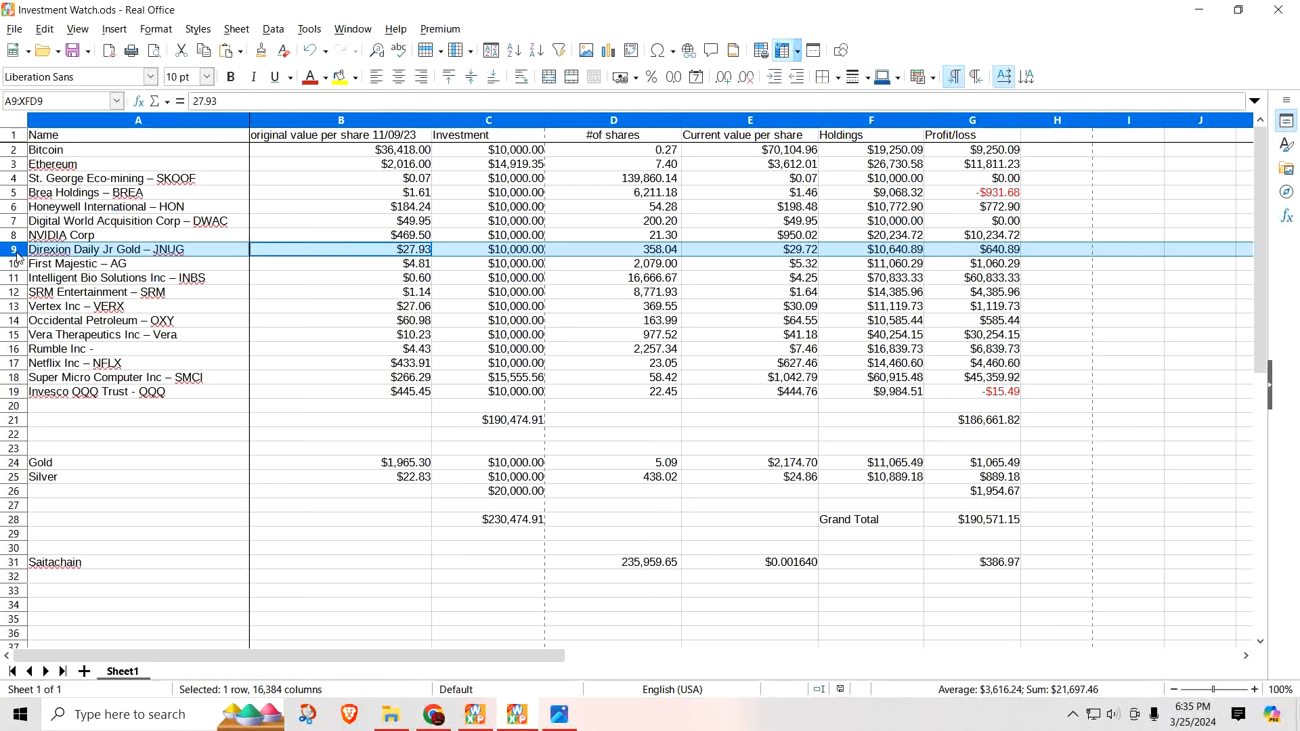
pyautogui.click(11, 263)
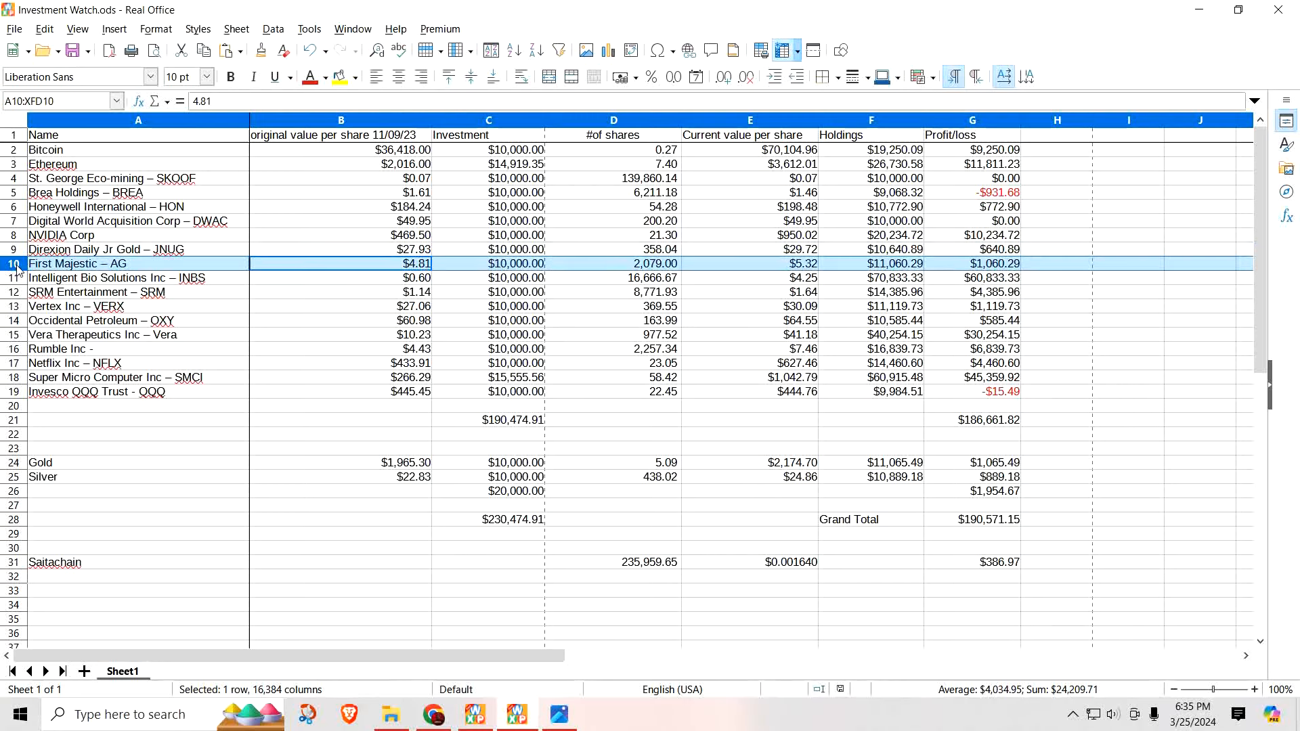
pyautogui.click(12, 278)
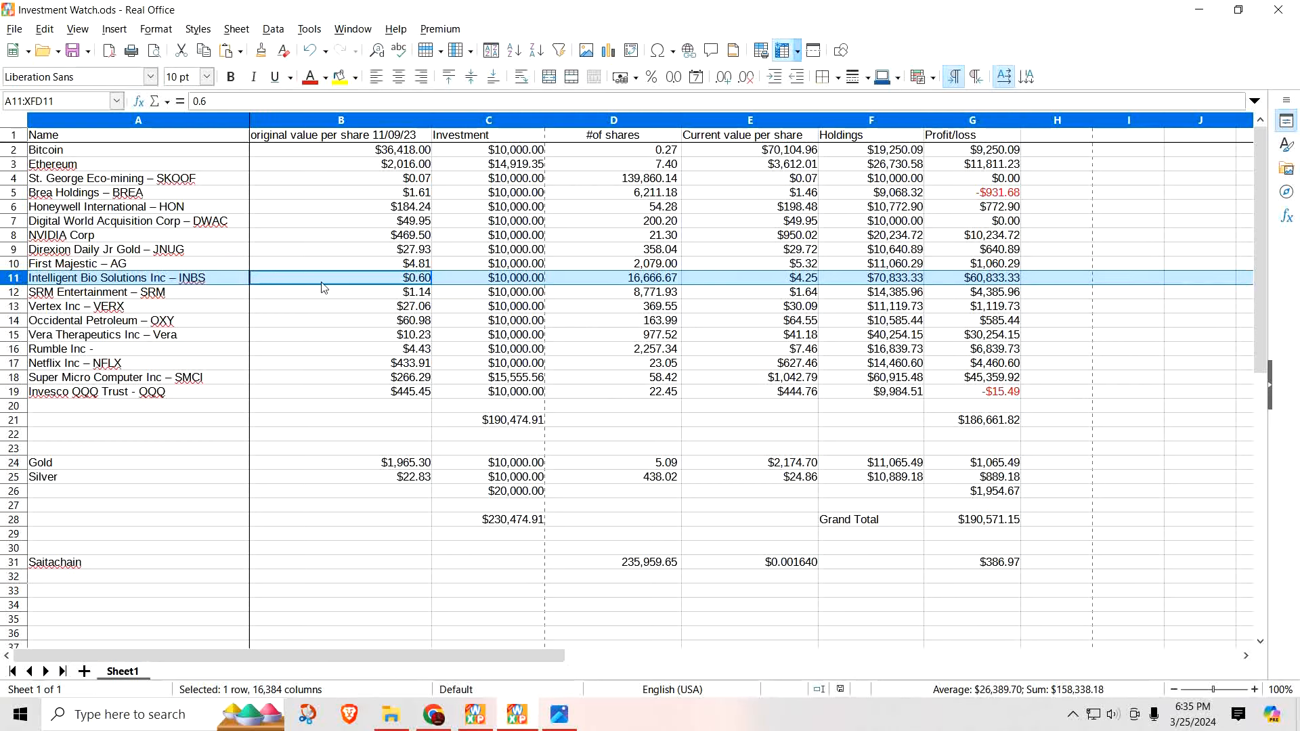
pyautogui.moveTo(798, 292)
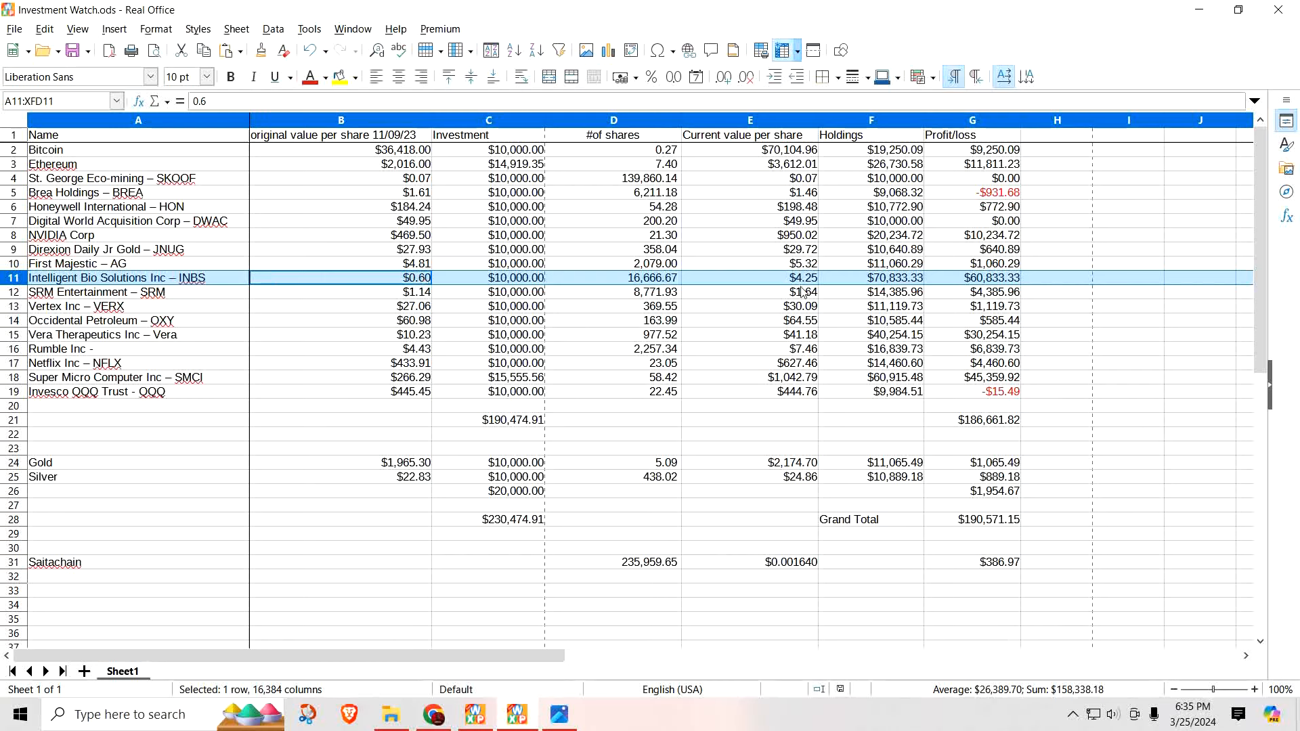
pyautogui.moveTo(931, 291)
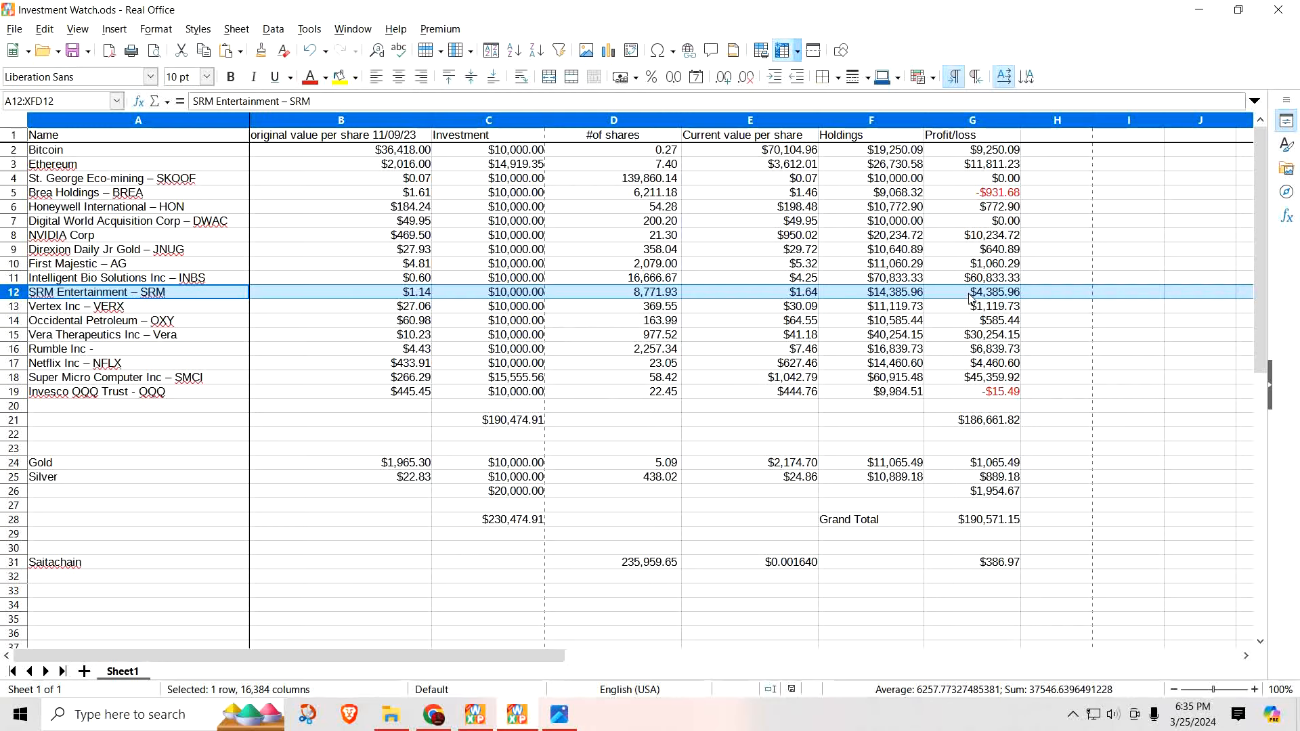
pyautogui.click(10, 306)
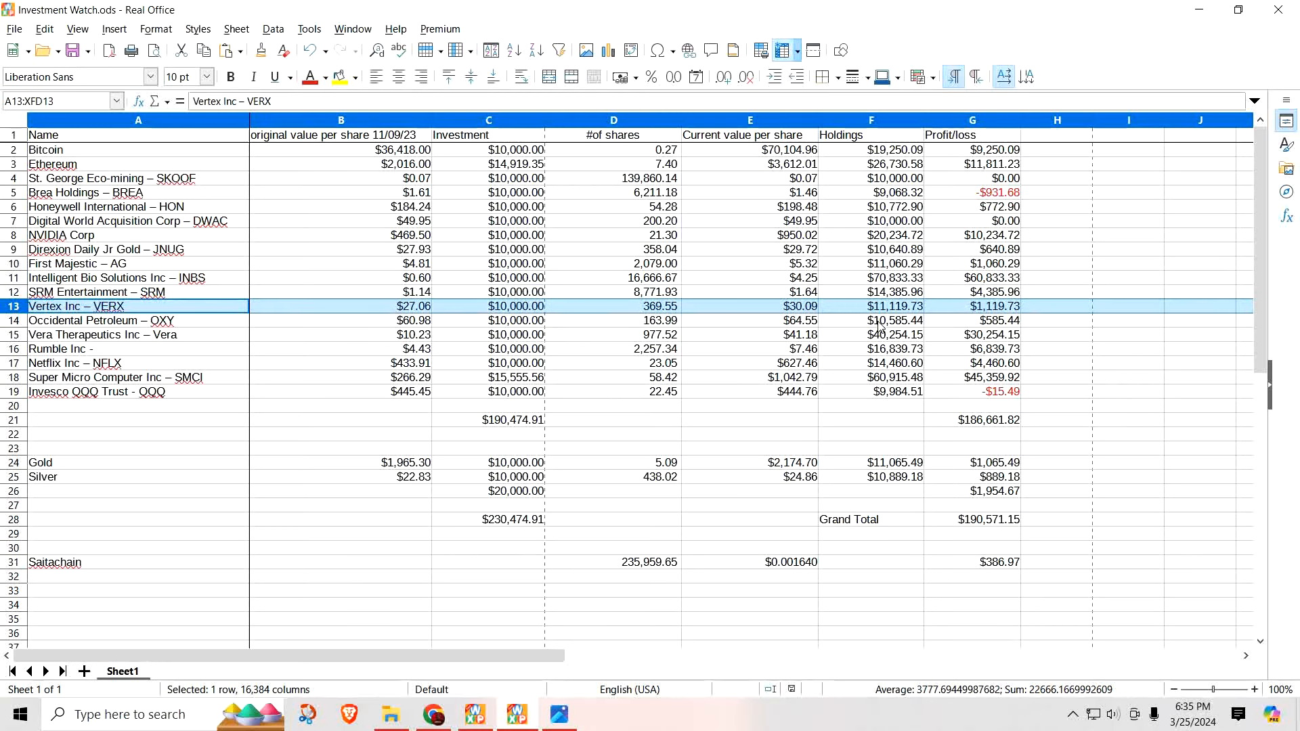
pyautogui.moveTo(342, 328)
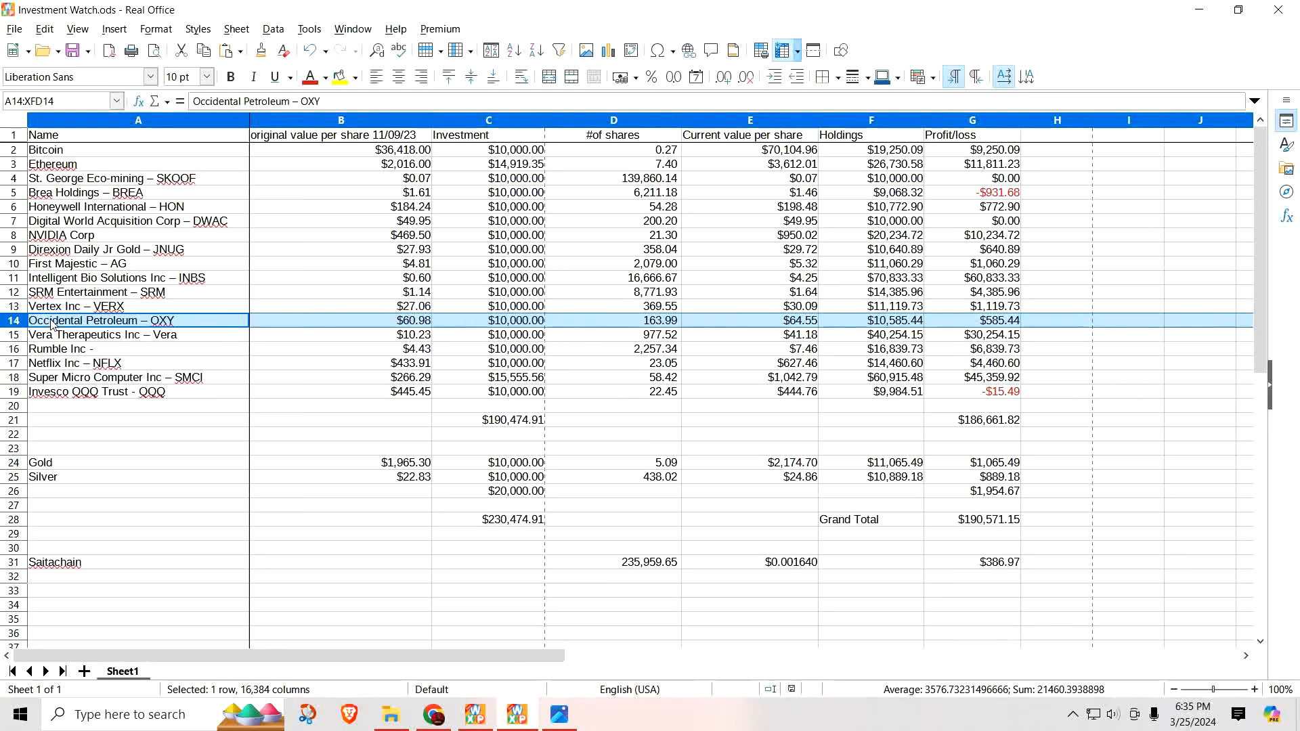
pyautogui.click(11, 334)
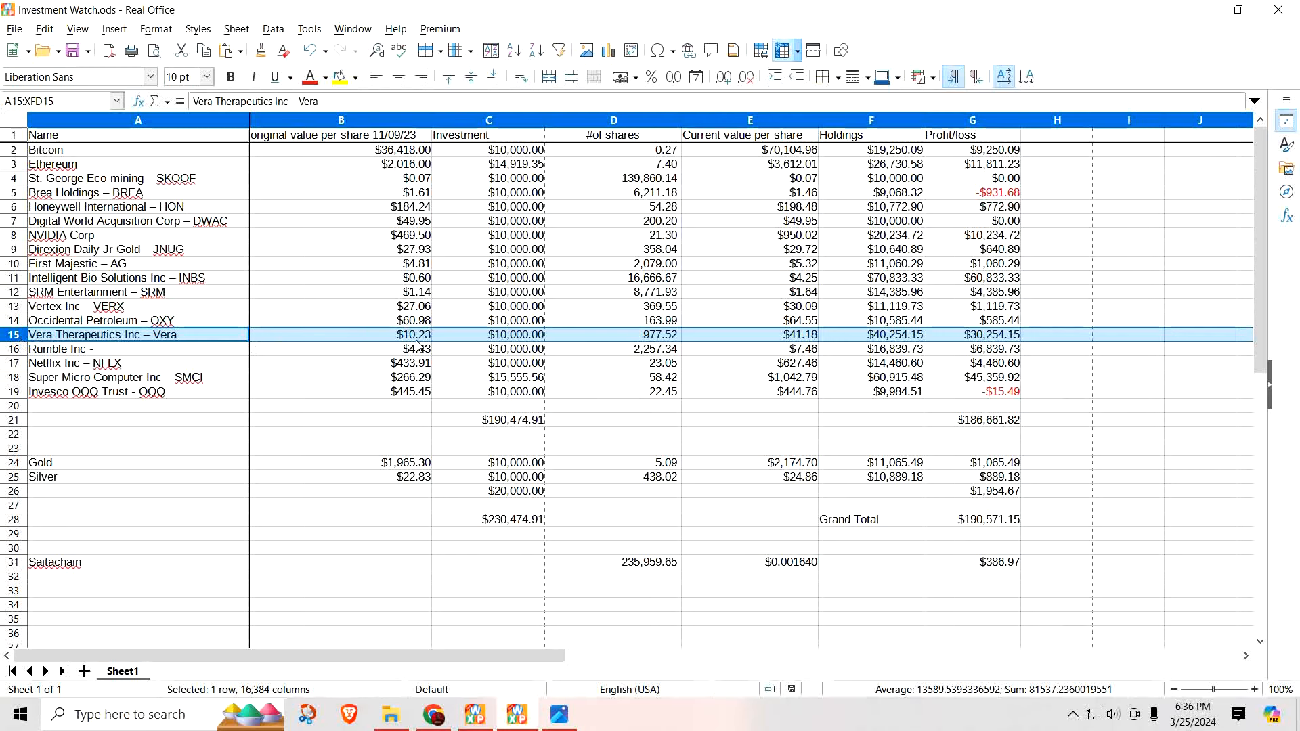
pyautogui.moveTo(807, 349)
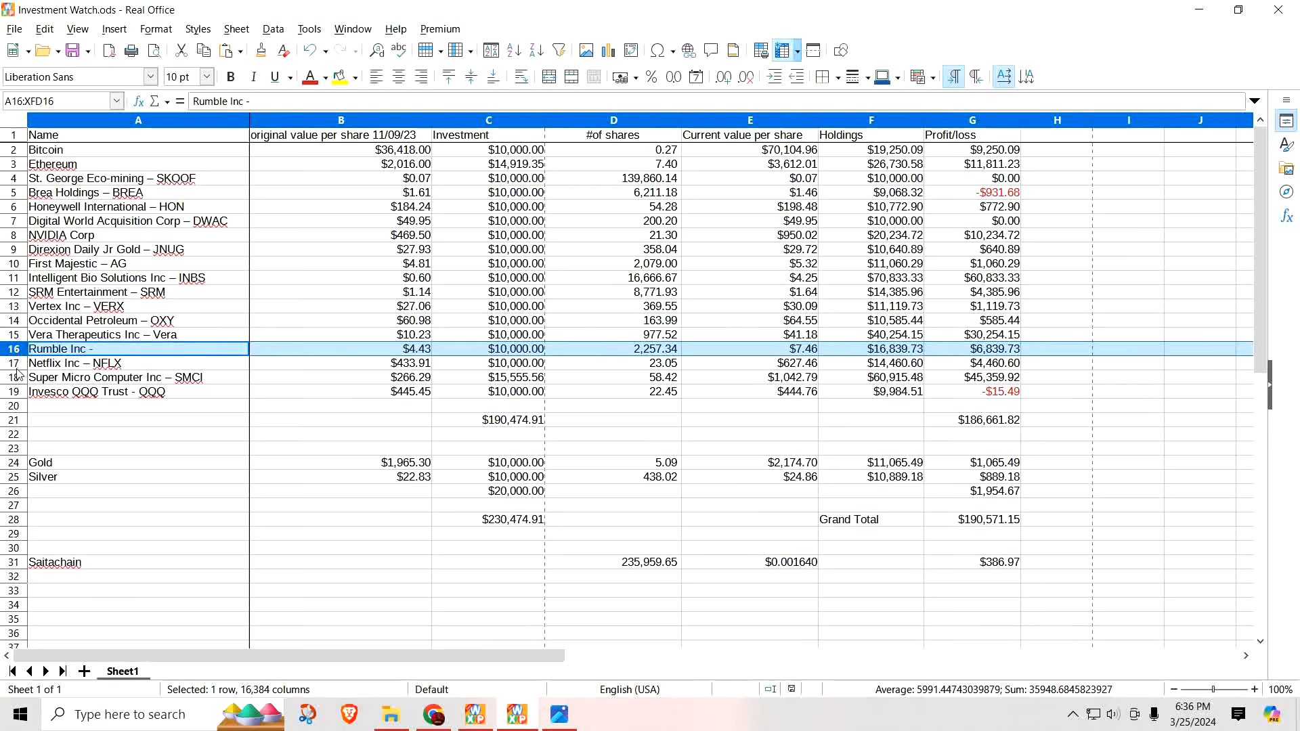
pyautogui.click(10, 363)
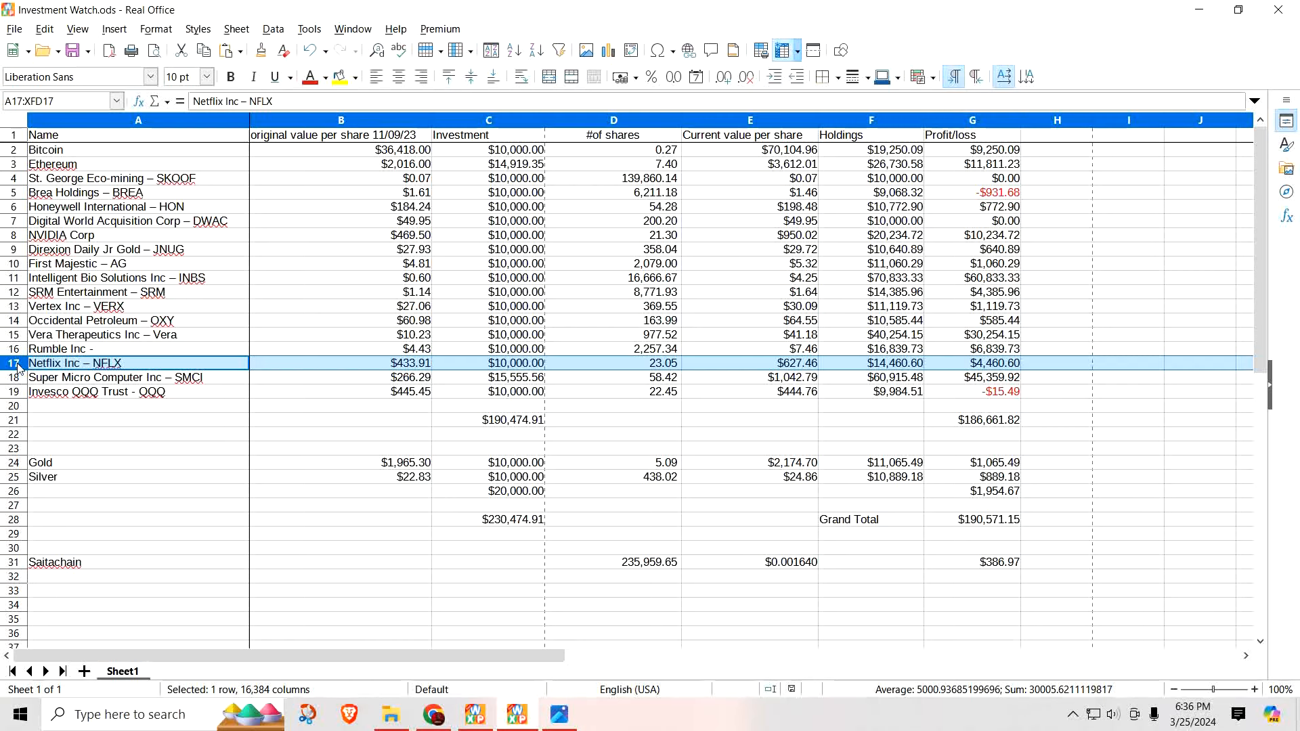
pyautogui.moveTo(18, 381)
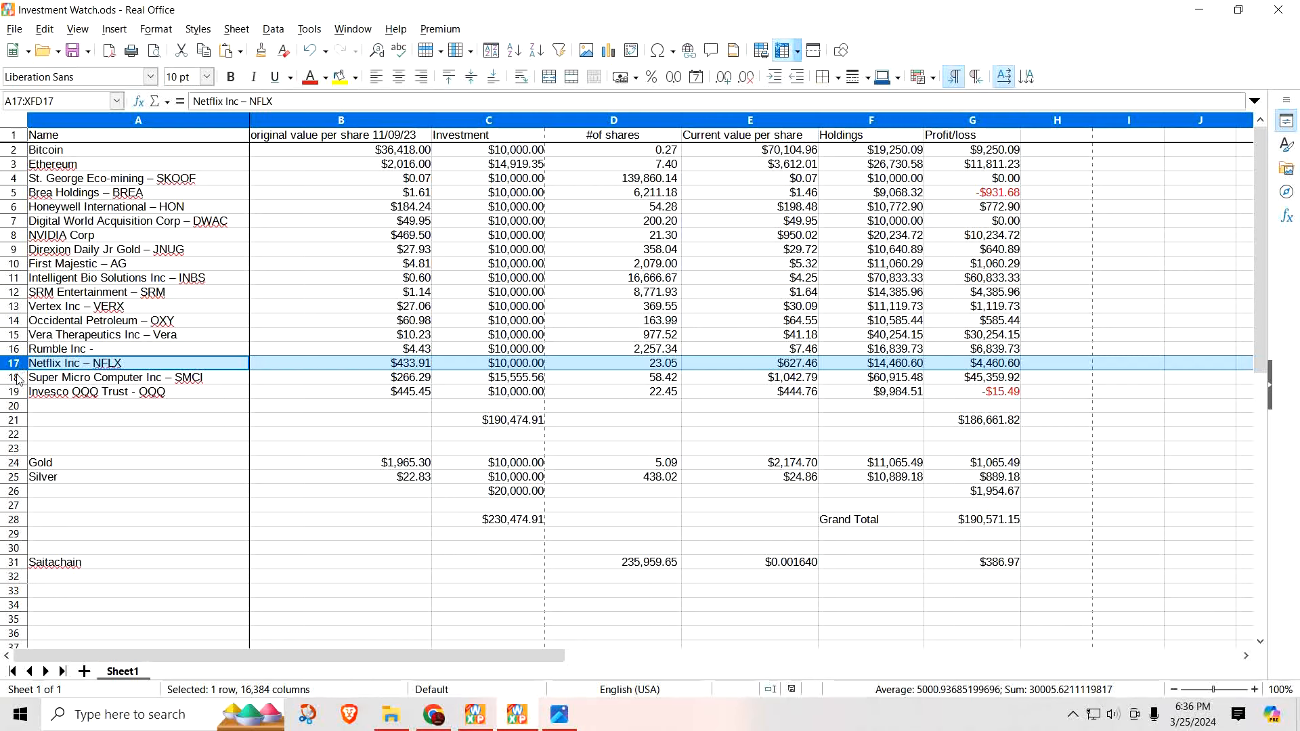
pyautogui.click(11, 377)
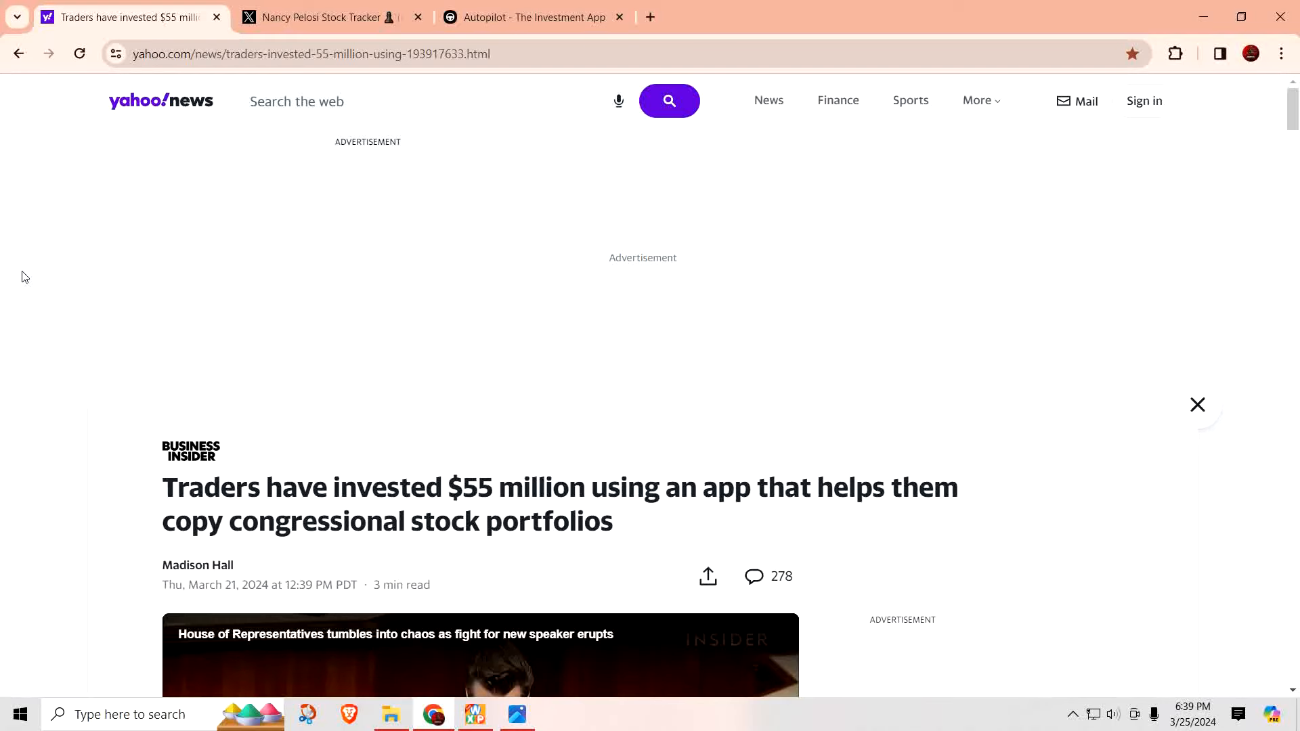
pyautogui.moveTo(33, 272)
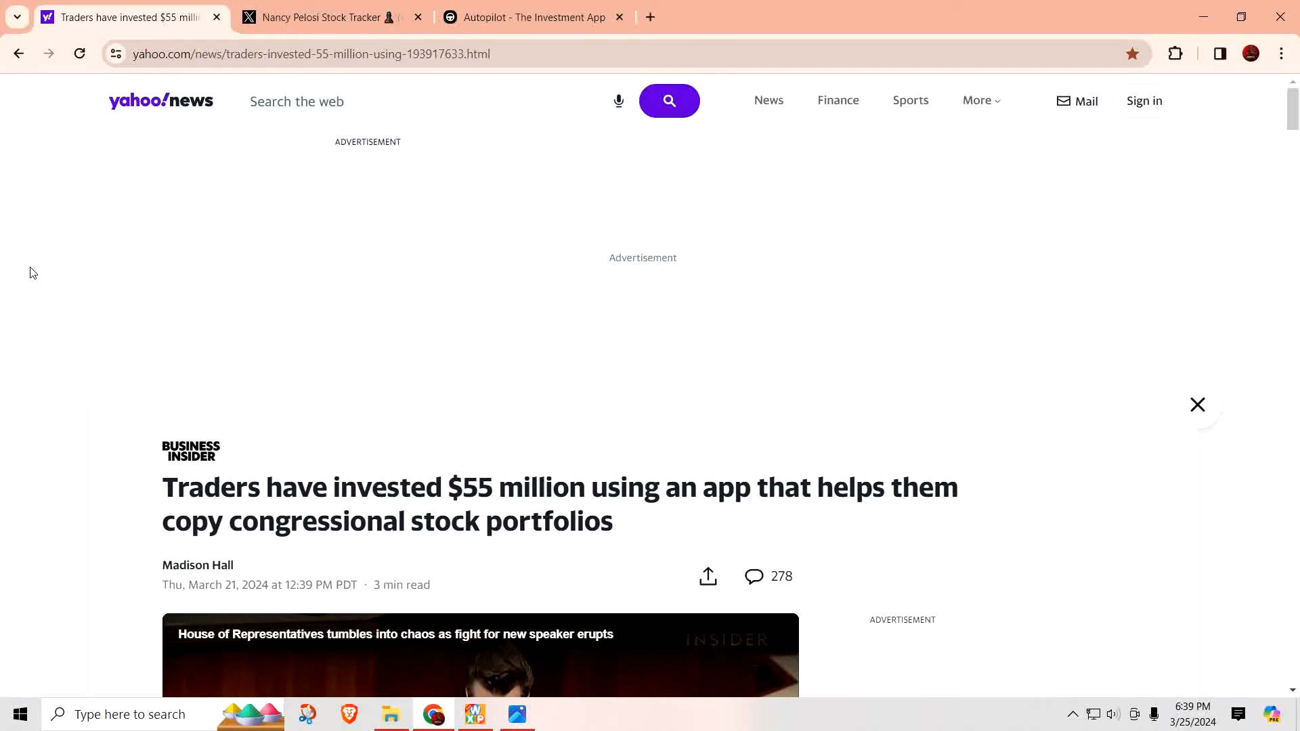
# Scroll past the article headline to the bullet points on Pelosi's 45% gains
pyautogui.scroll(-3)
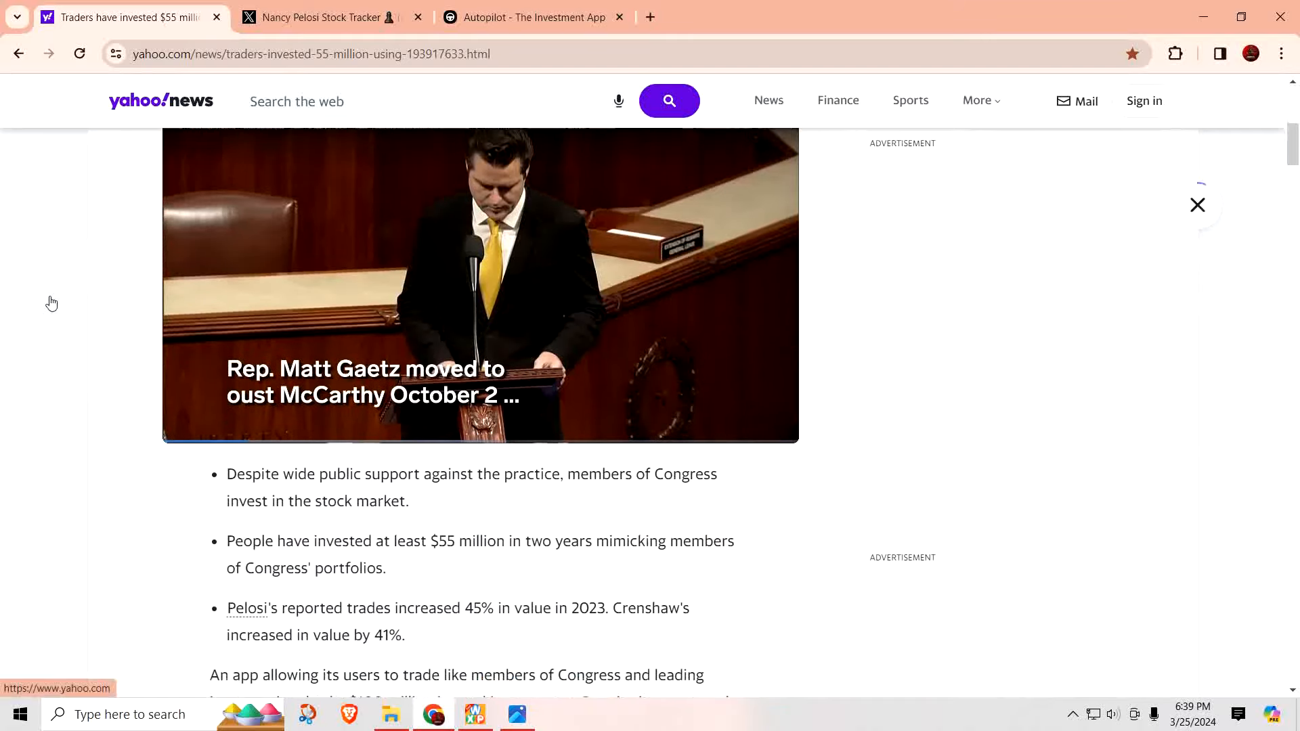
pyautogui.scroll(-3)
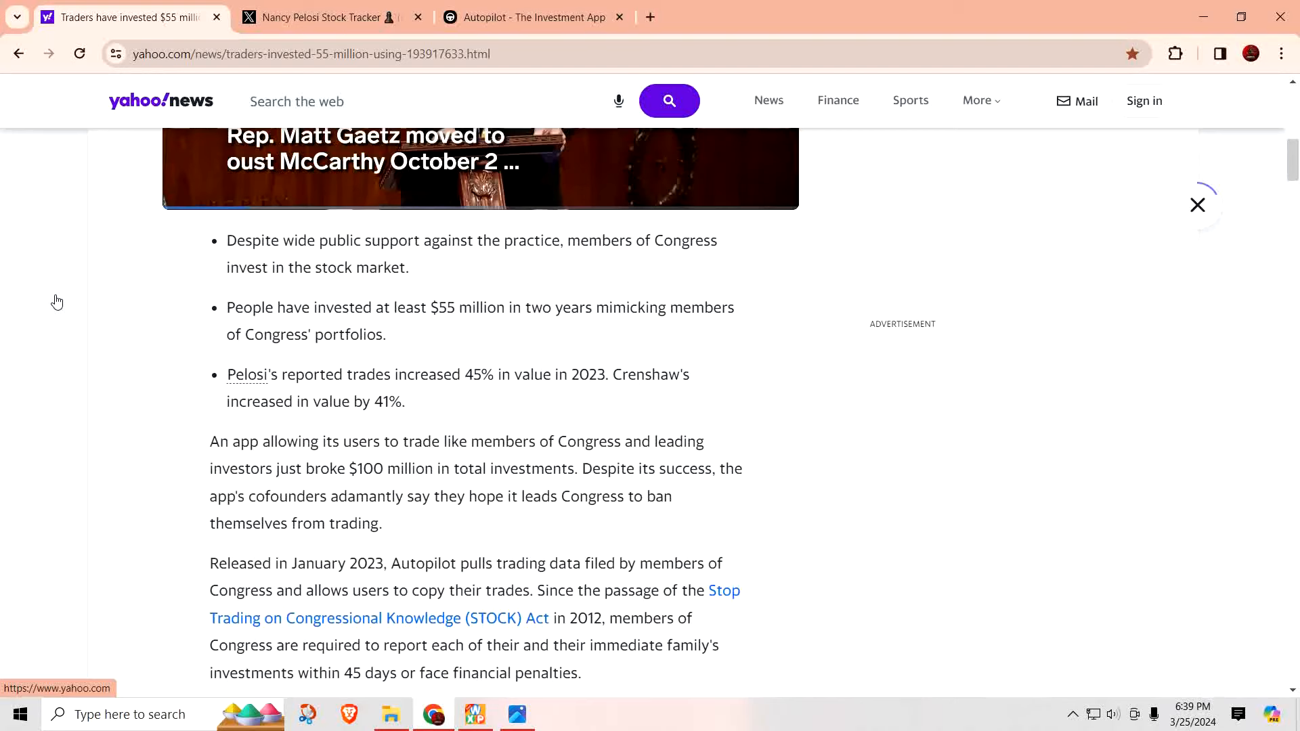
pyautogui.scroll(-3)
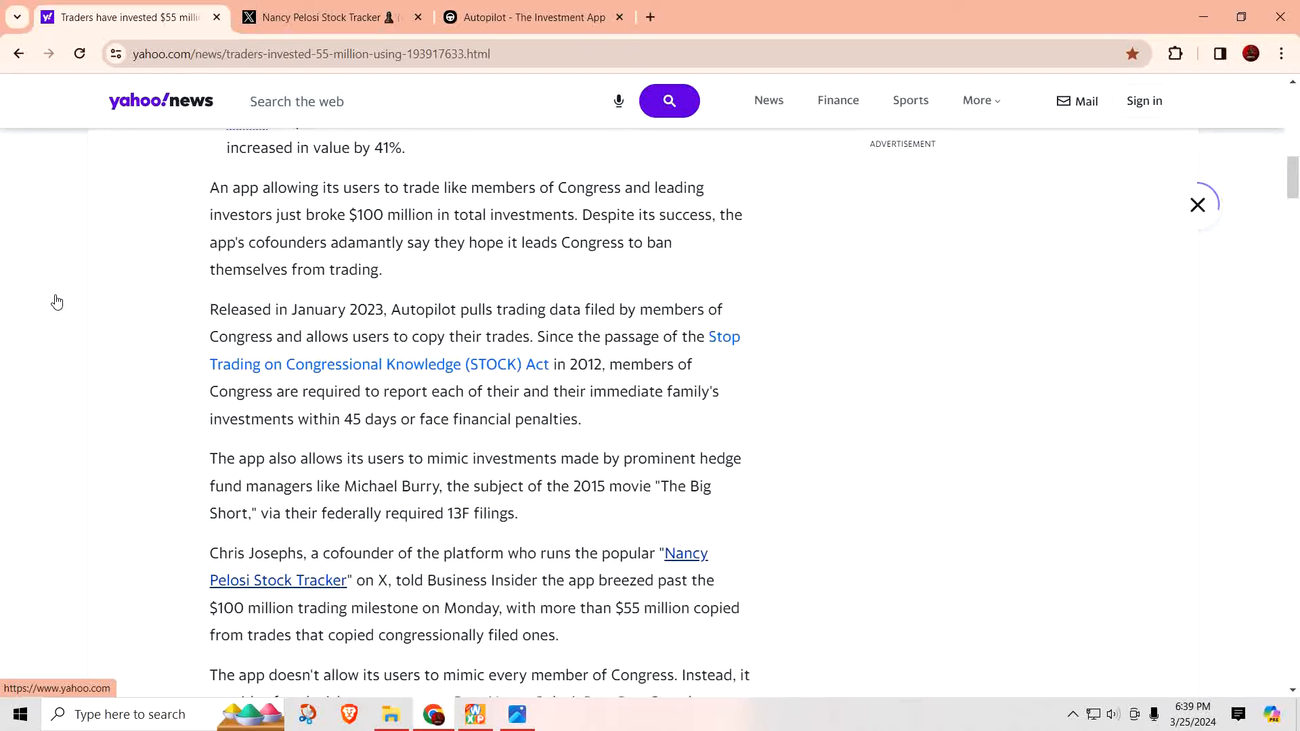
pyautogui.scroll(-3)
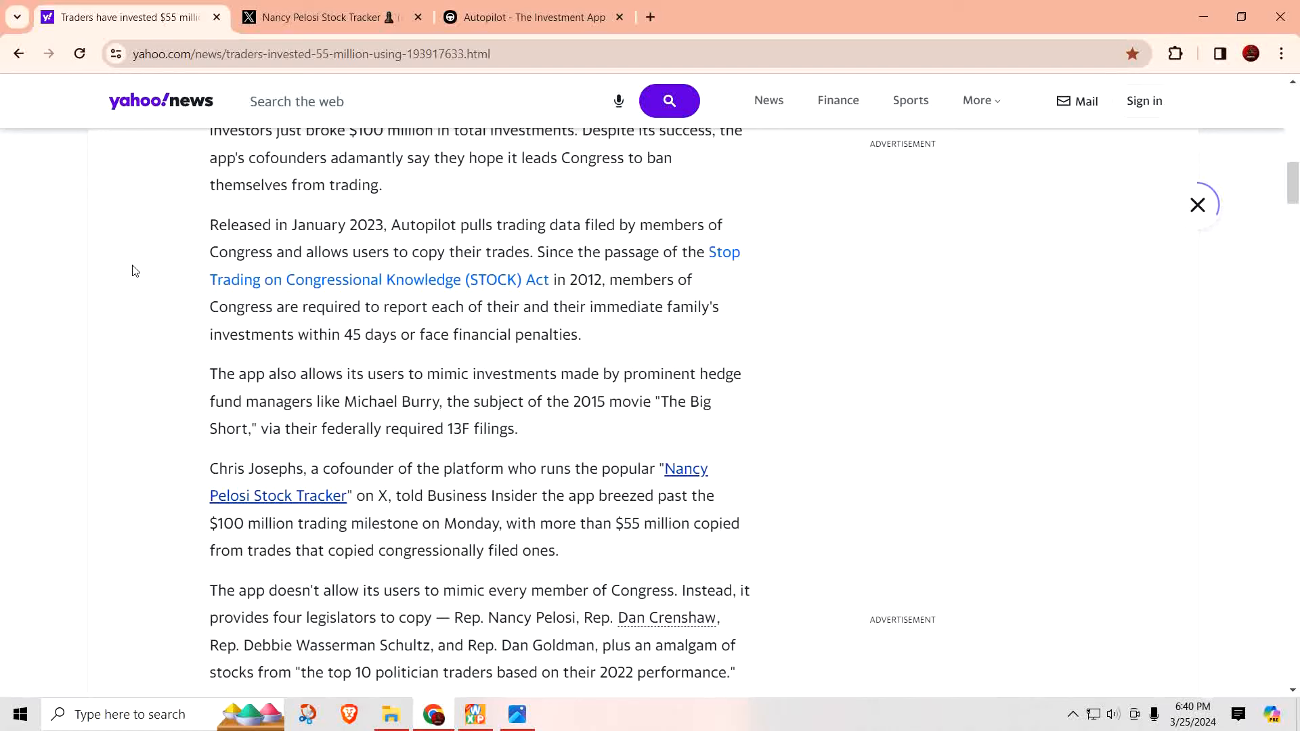
pyautogui.scroll(-3)
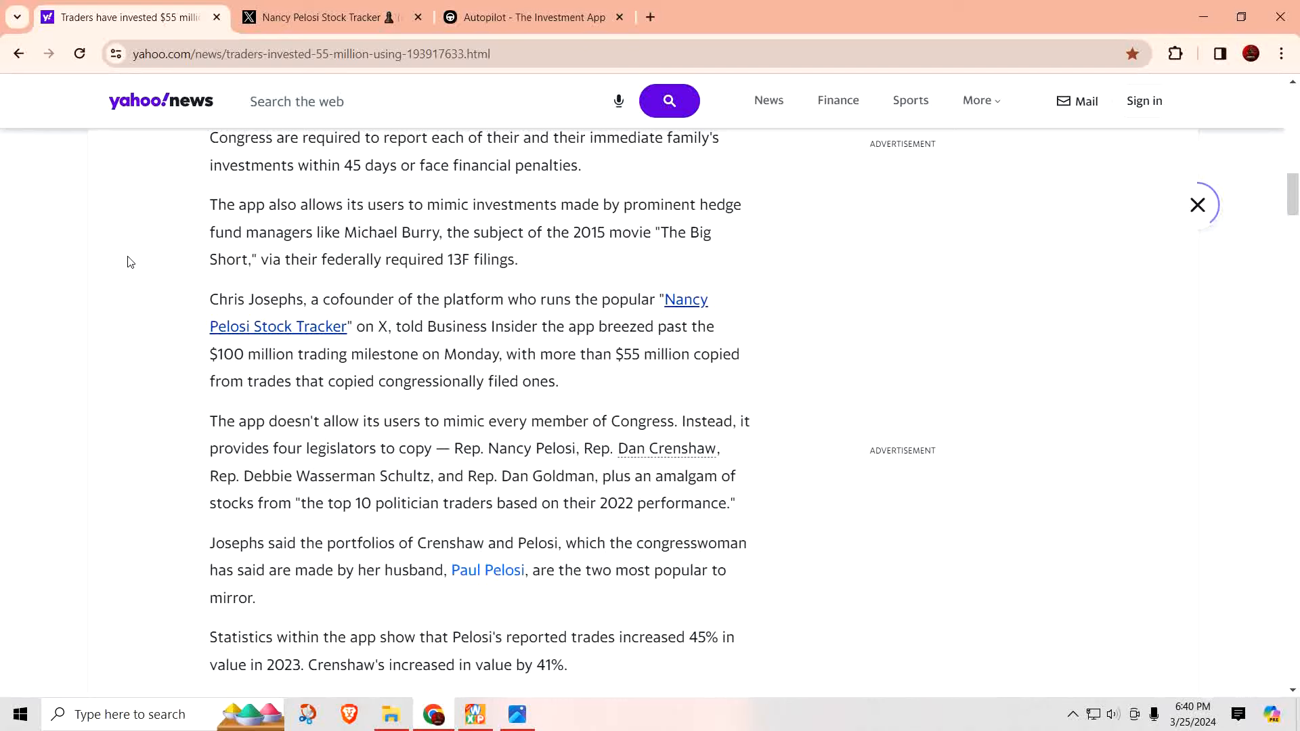
# Switch to the Nancy Pelosi Stock Tracker profile on X and scroll through its posts
pyautogui.click(327, 17)
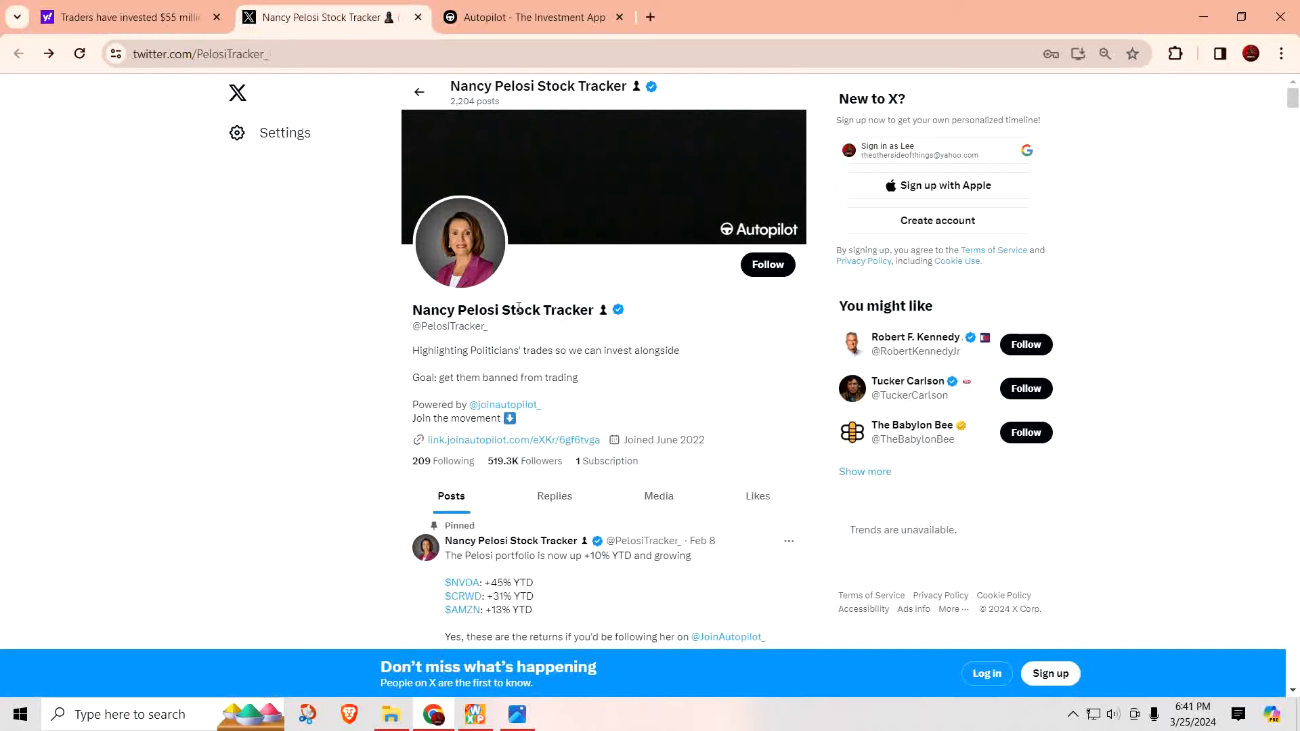
pyautogui.scroll(-3)
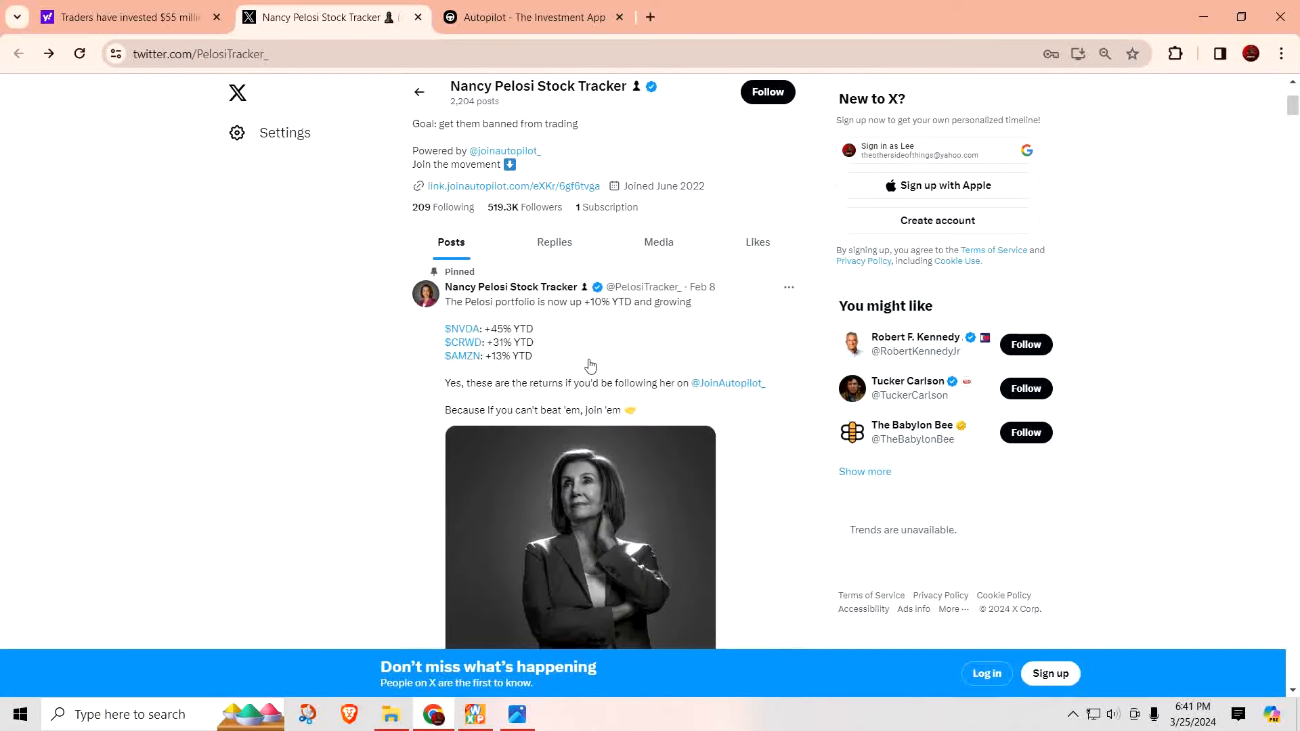
pyautogui.scroll(-3)
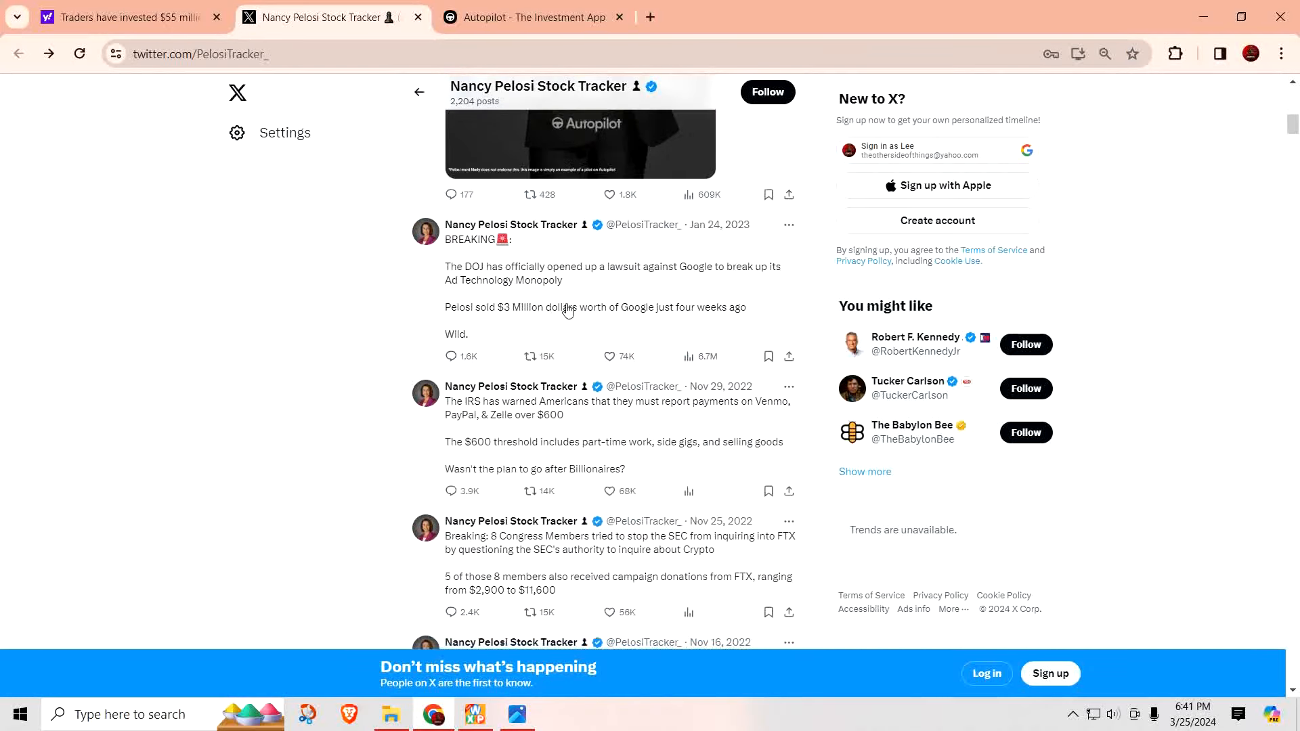
pyautogui.scroll(-3)
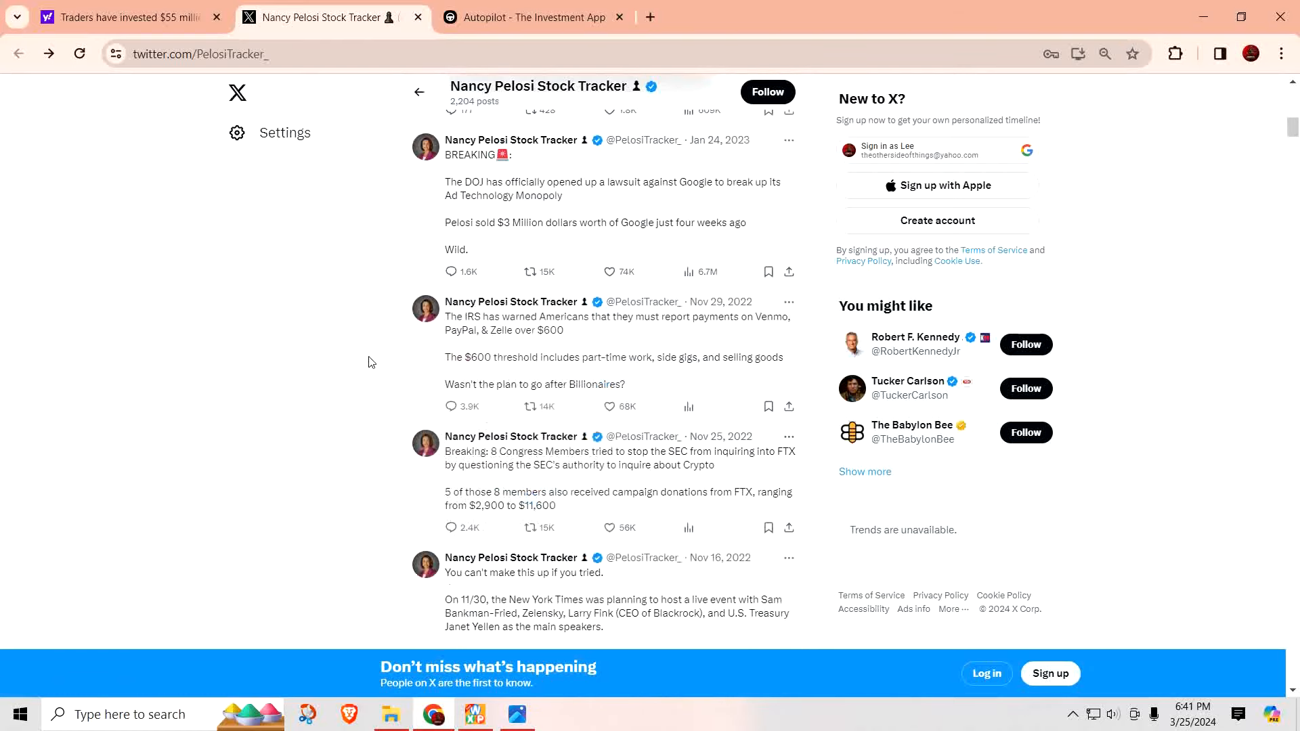
pyautogui.scroll(-3)
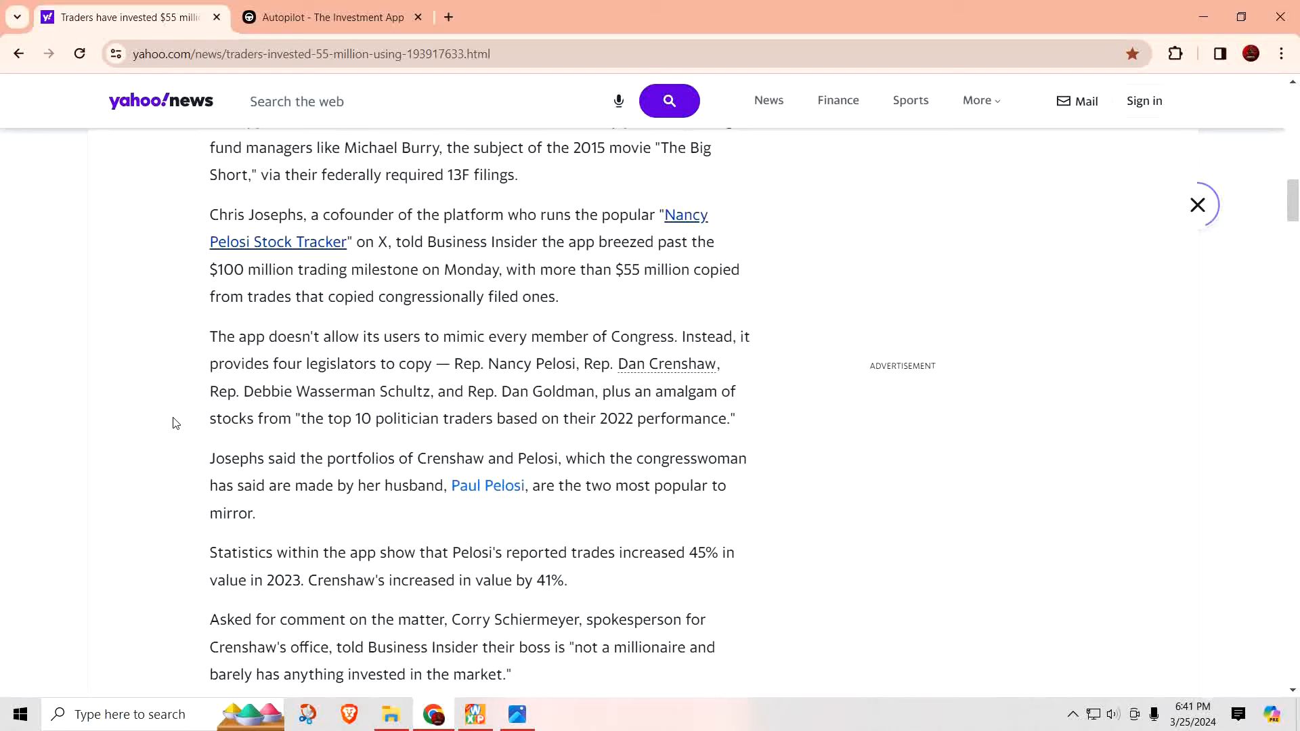
pyautogui.moveTo(508, 540)
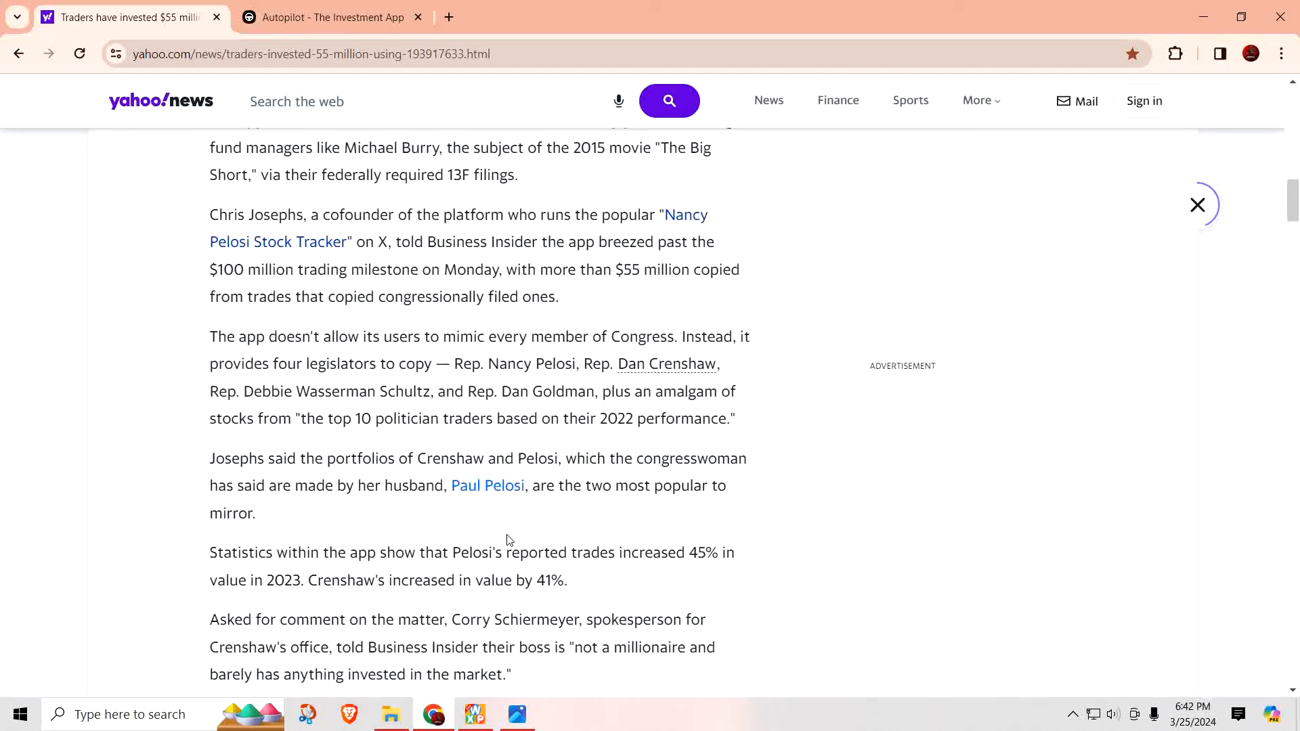
# Read down to 'The fight against congressional stock trading' heading and bull photo
pyautogui.scroll(-3)
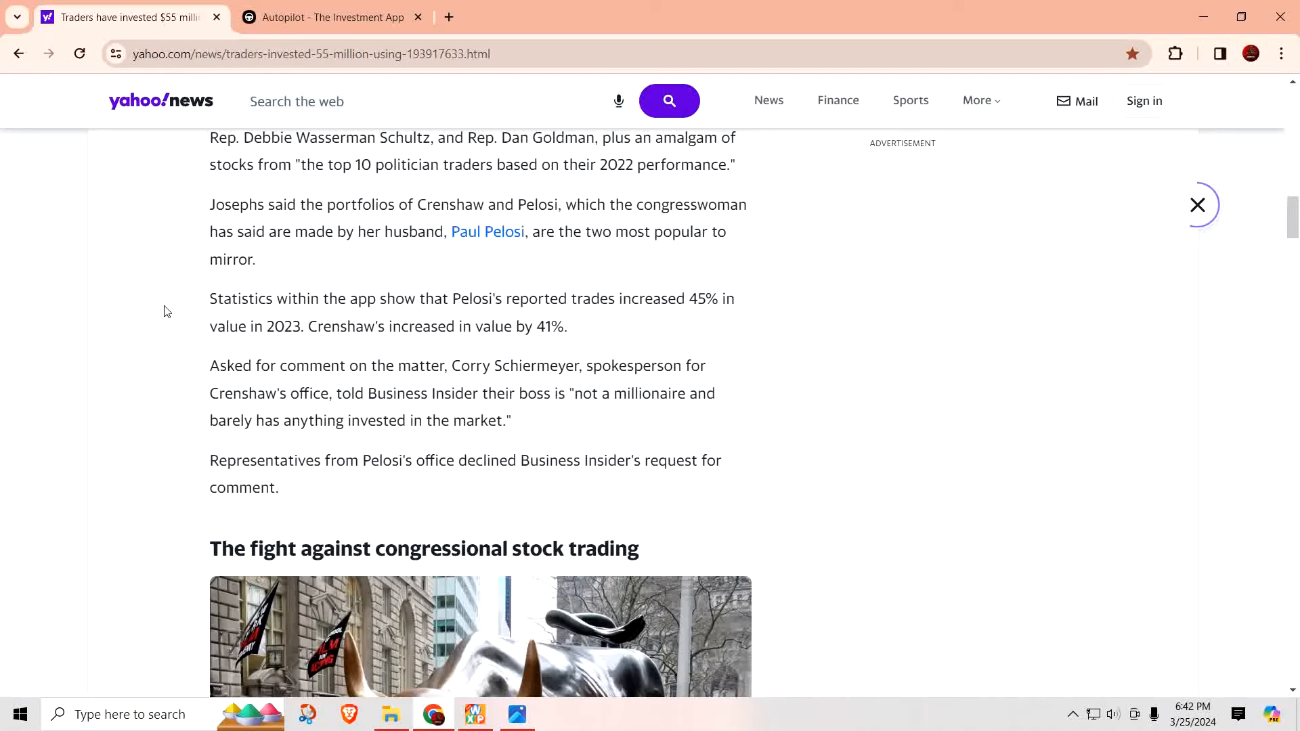
pyautogui.scroll(3)
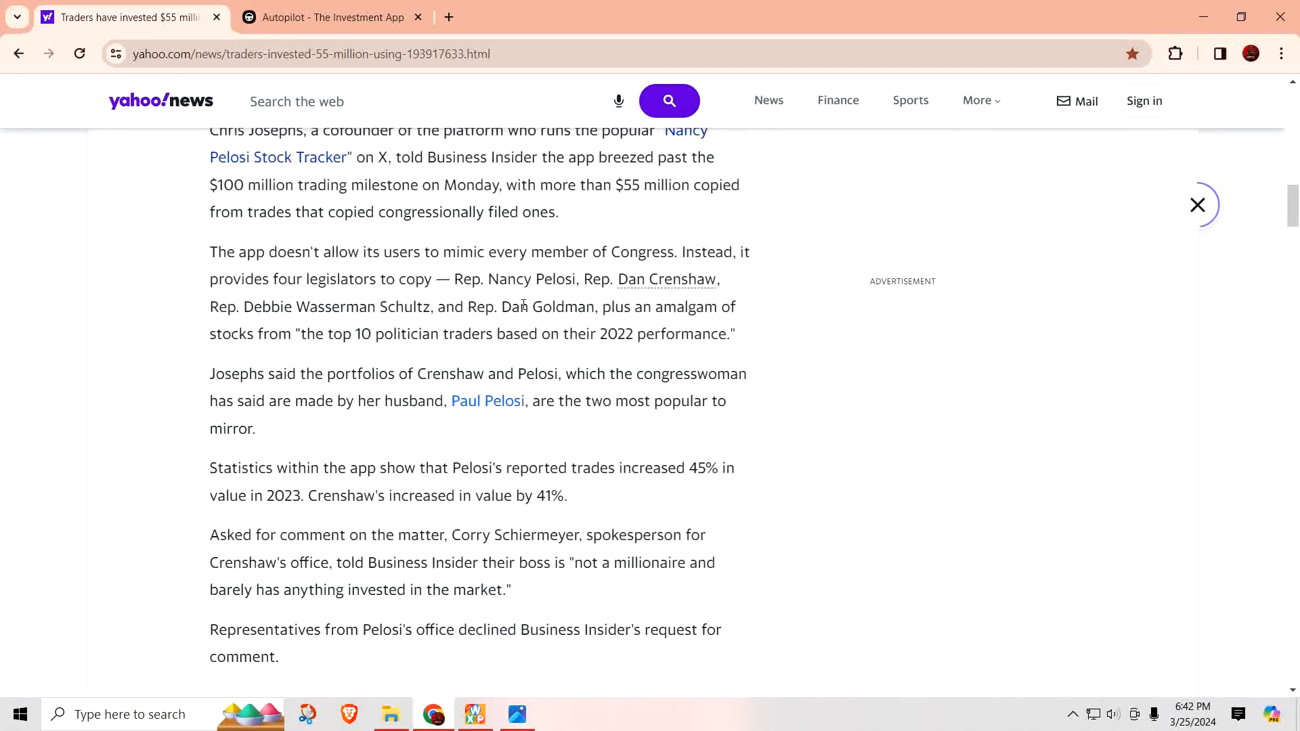
pyautogui.scroll(-3)
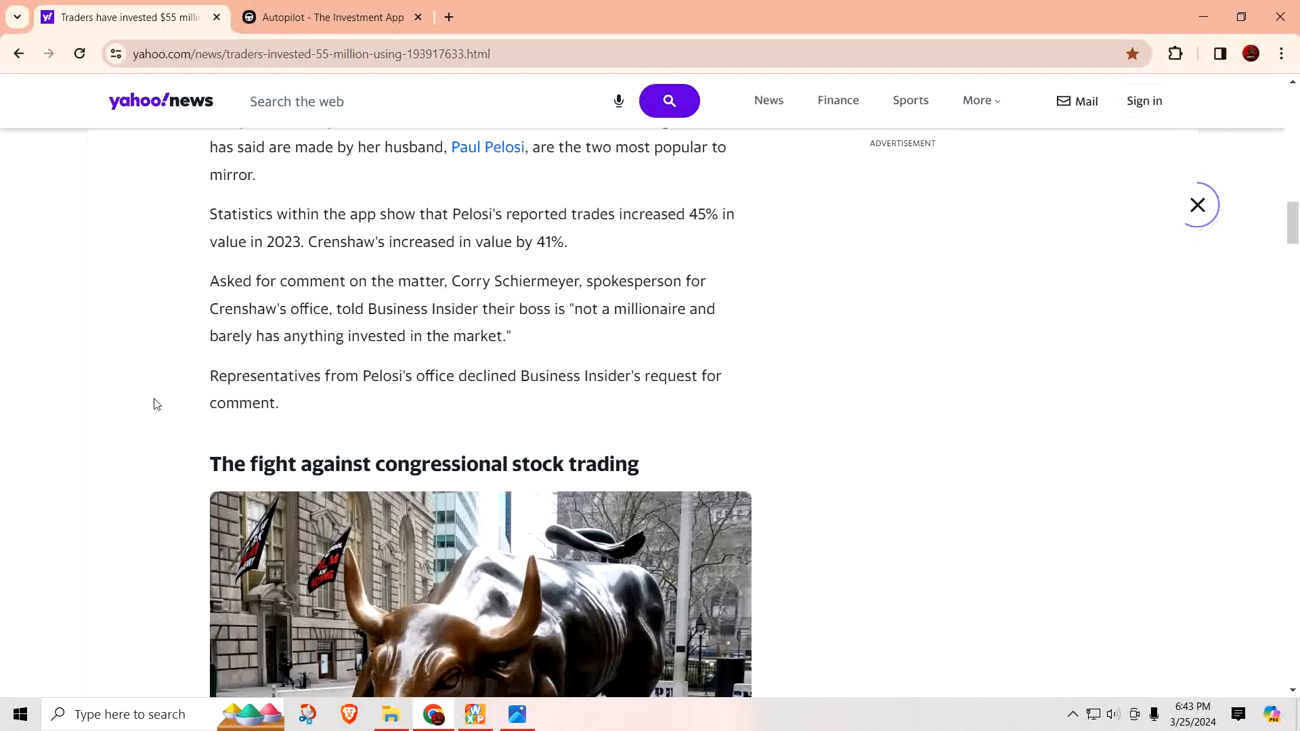
pyautogui.scroll(-3)
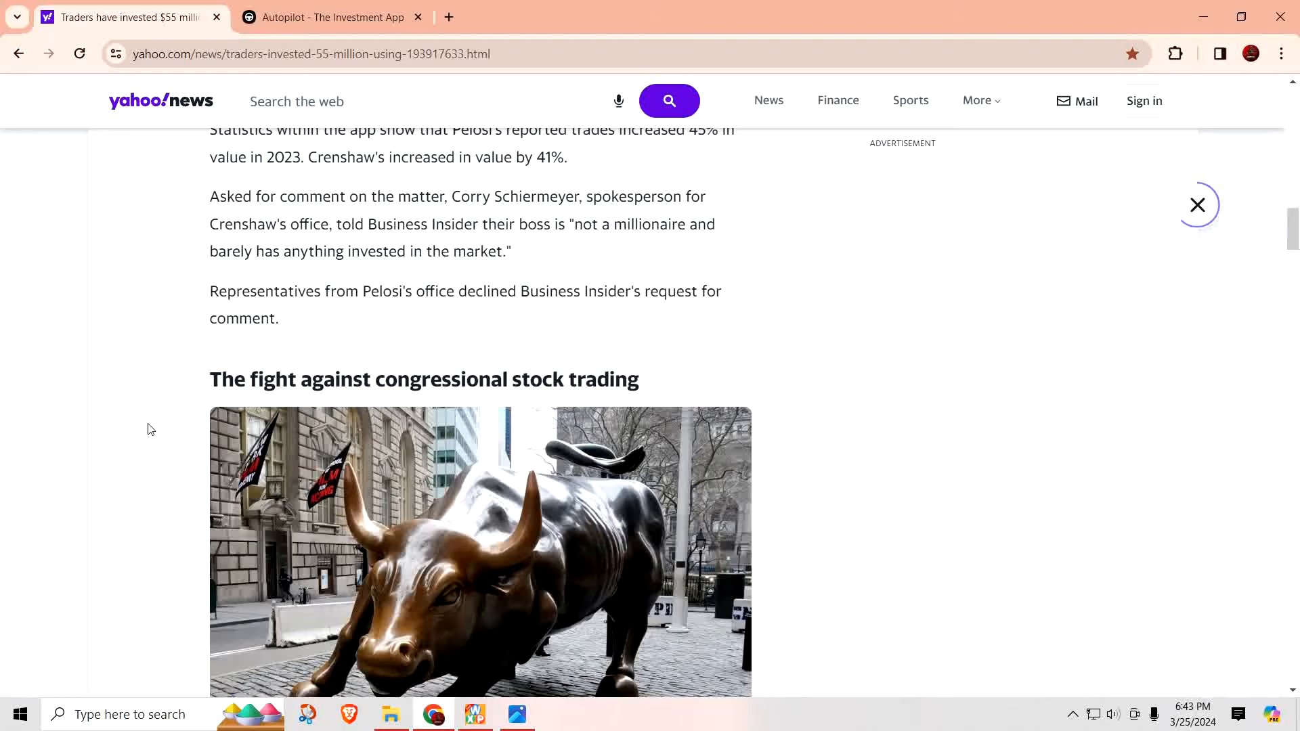
# Scroll past the Charging Bull photo to the congressional trading ban paragraphs
pyautogui.scroll(-3)
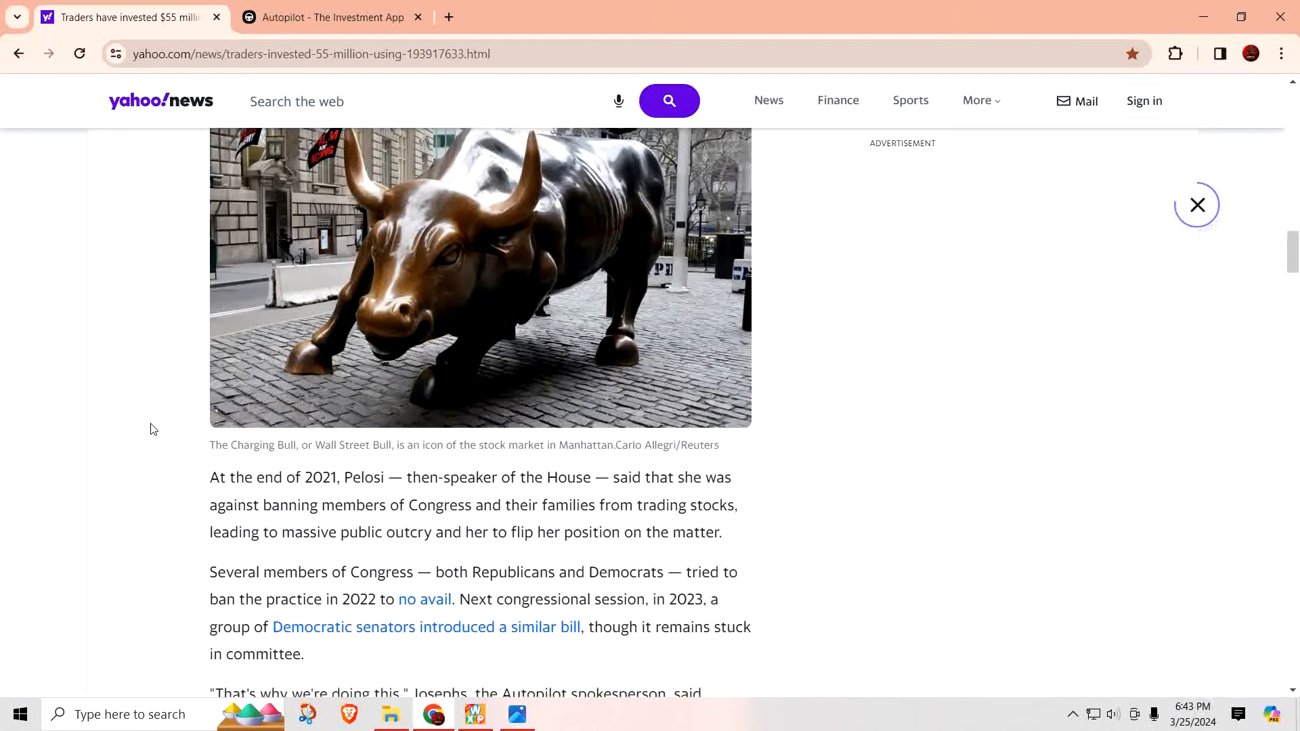
pyautogui.scroll(-3)
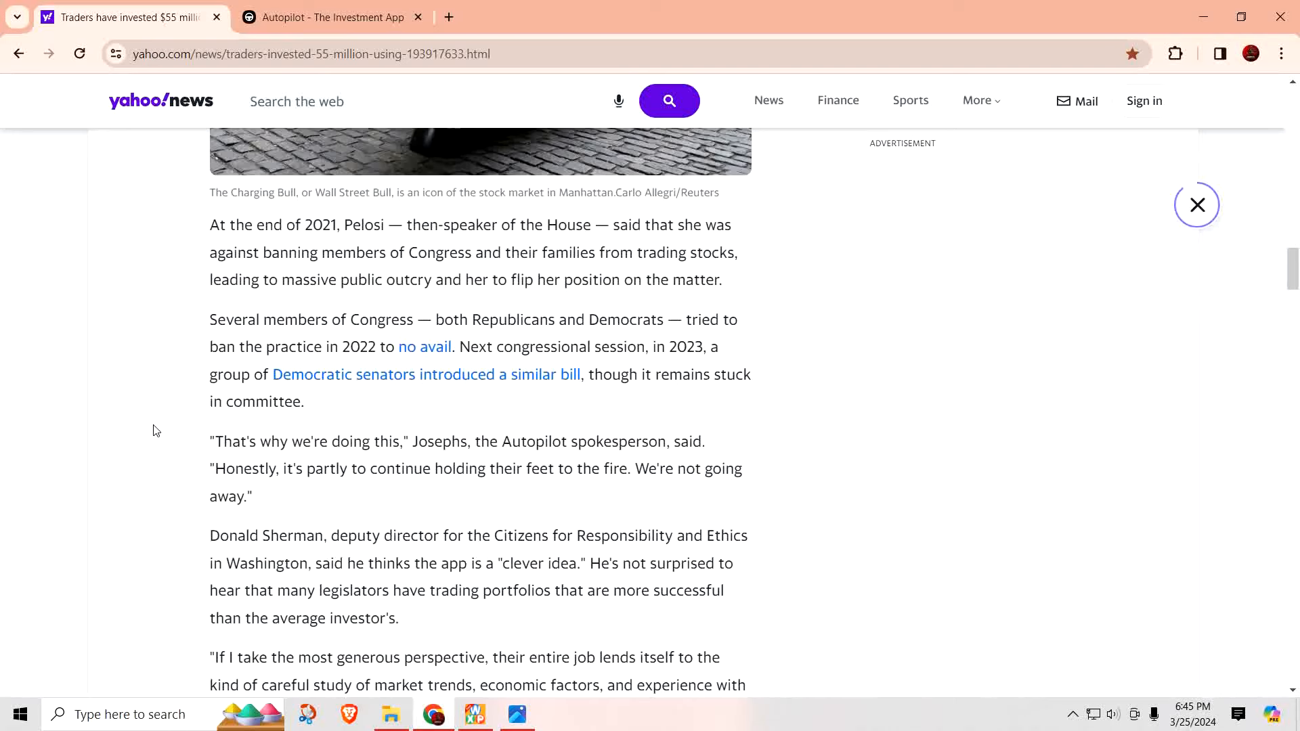
# Scroll to the article's end, showing the Business Insider link and 278 comments
pyautogui.scroll(-3)
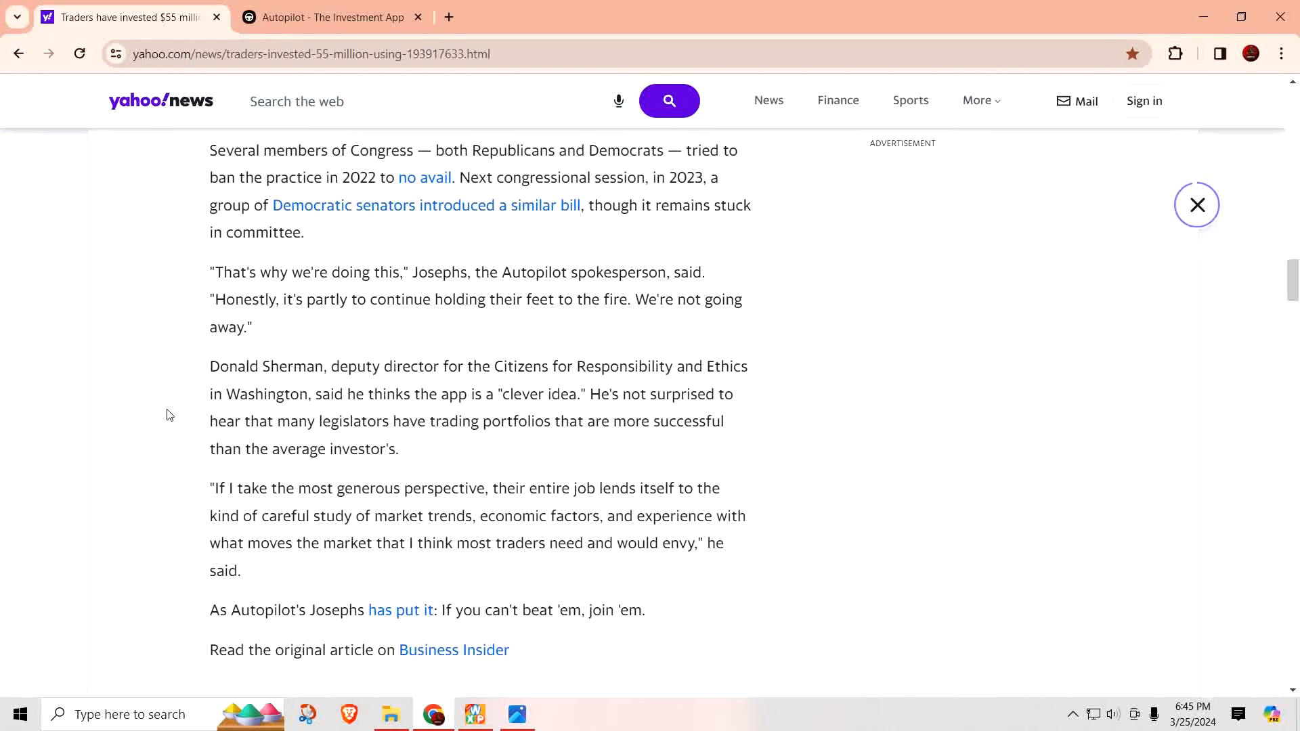
pyautogui.scroll(-3)
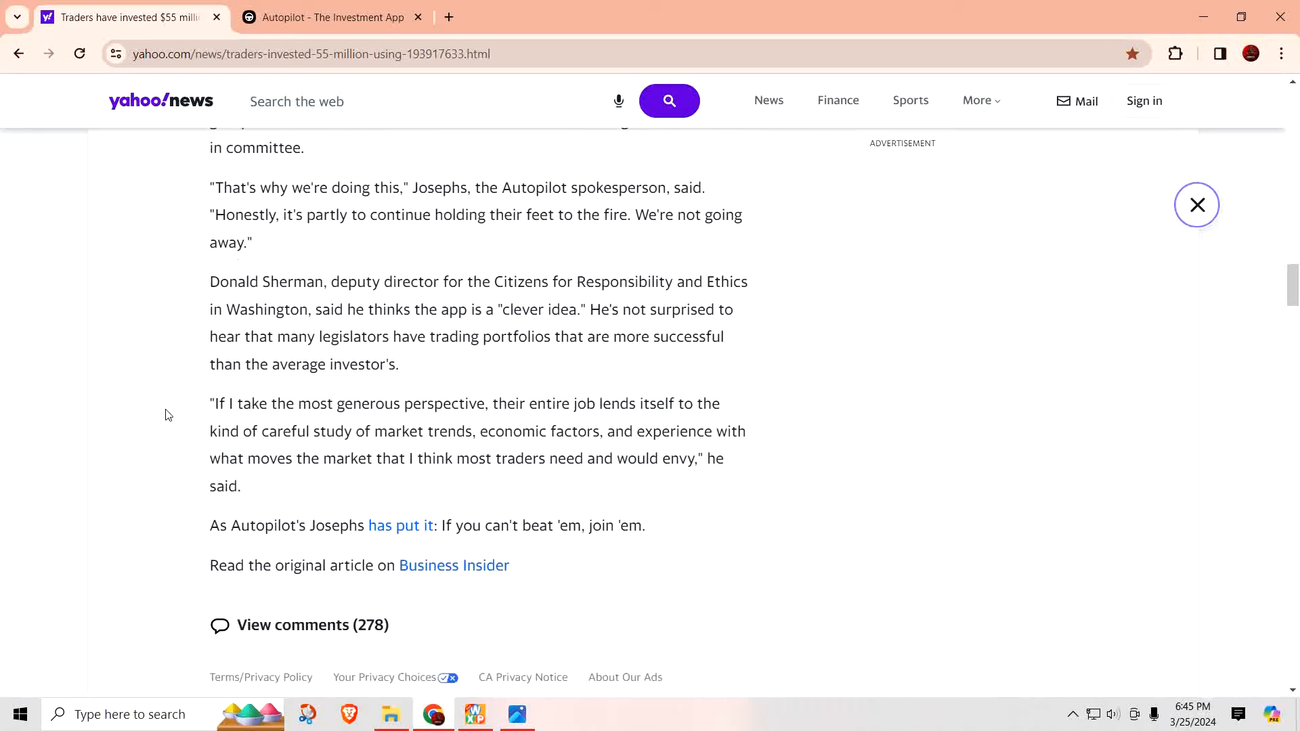
pyautogui.moveTo(452, 429)
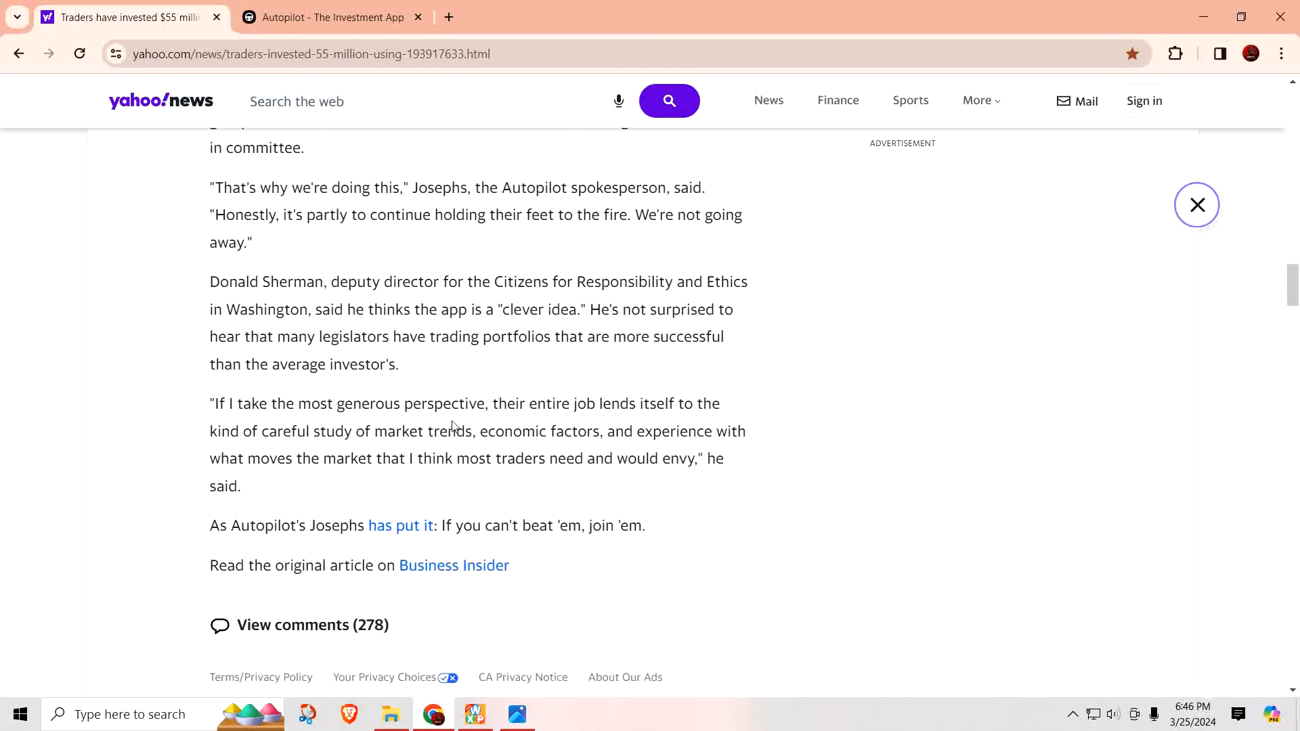
pyautogui.moveTo(642, 435)
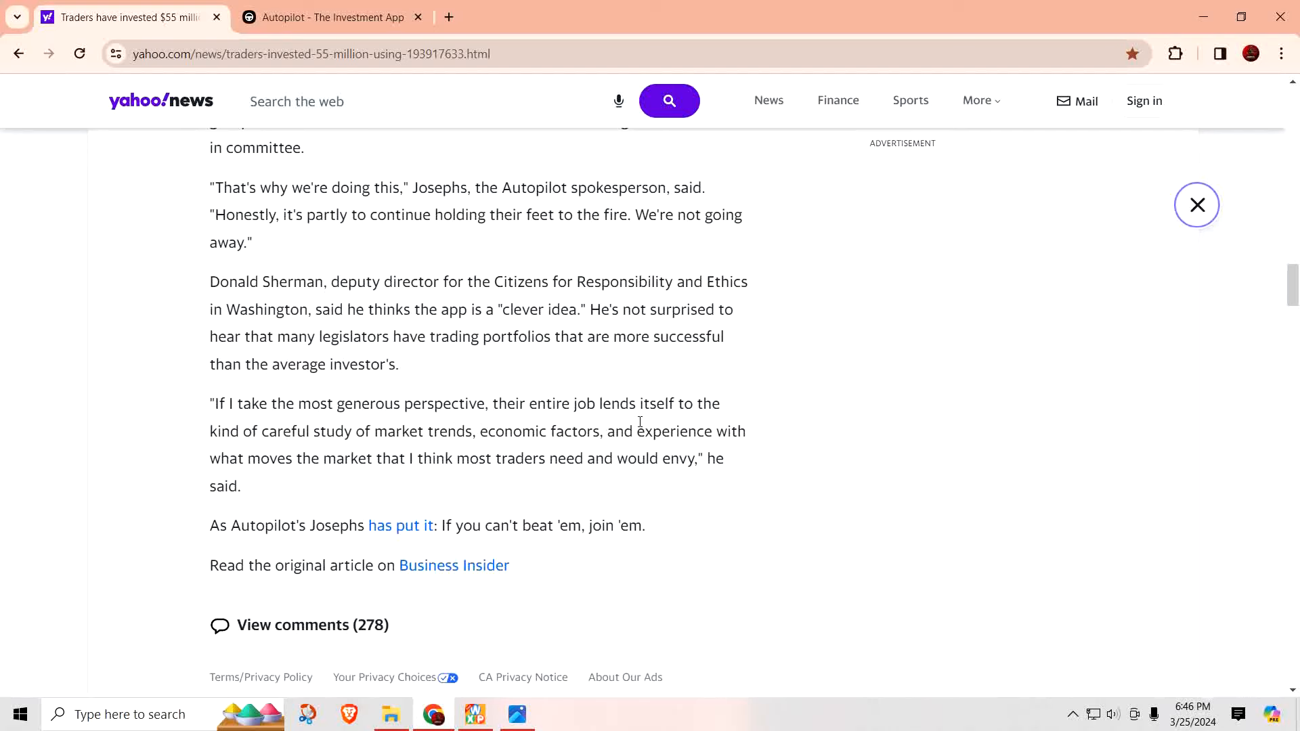
pyautogui.moveTo(477, 448)
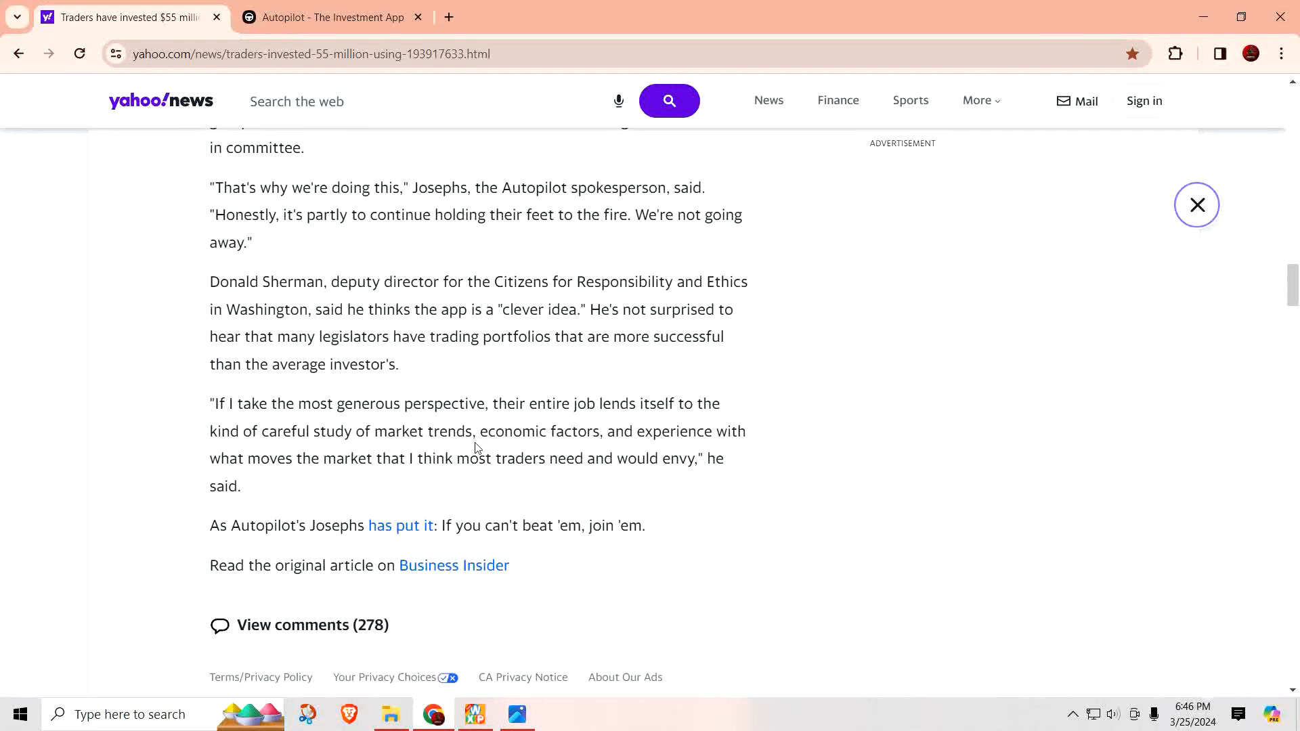
pyautogui.moveTo(617, 448)
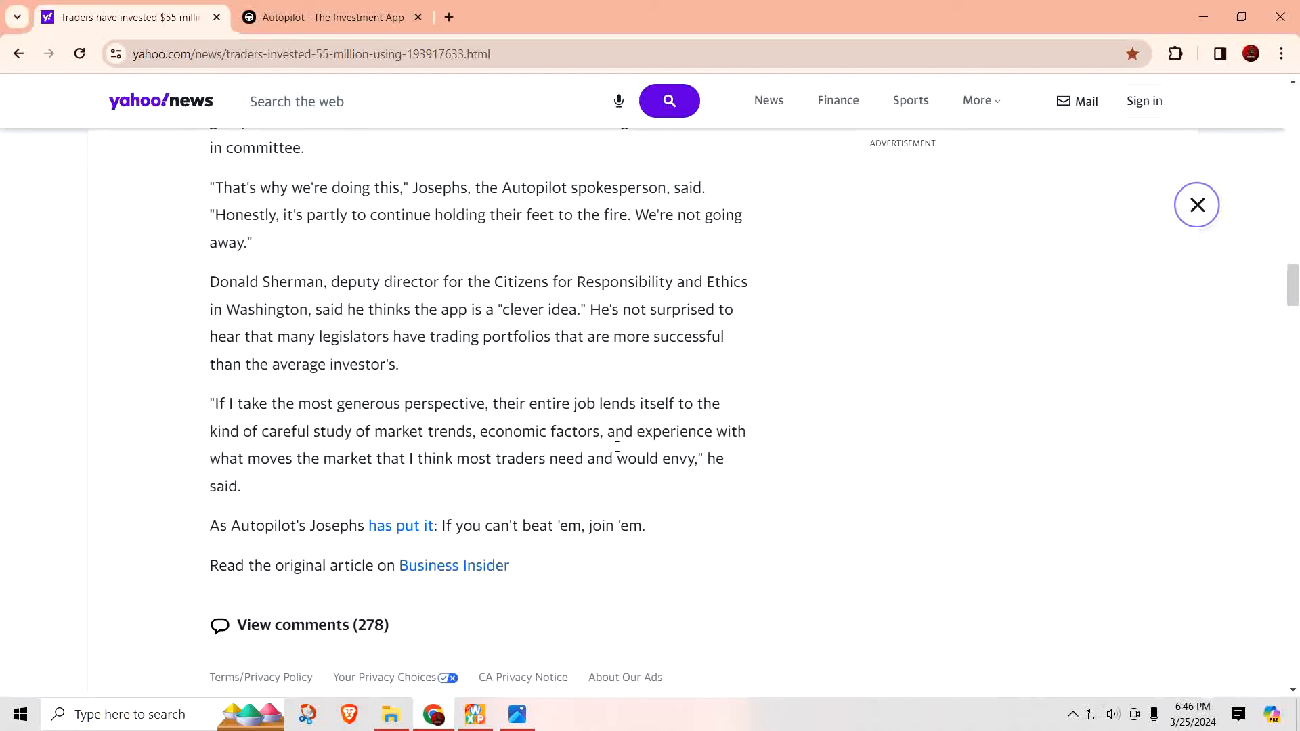
pyautogui.moveTo(617, 448)
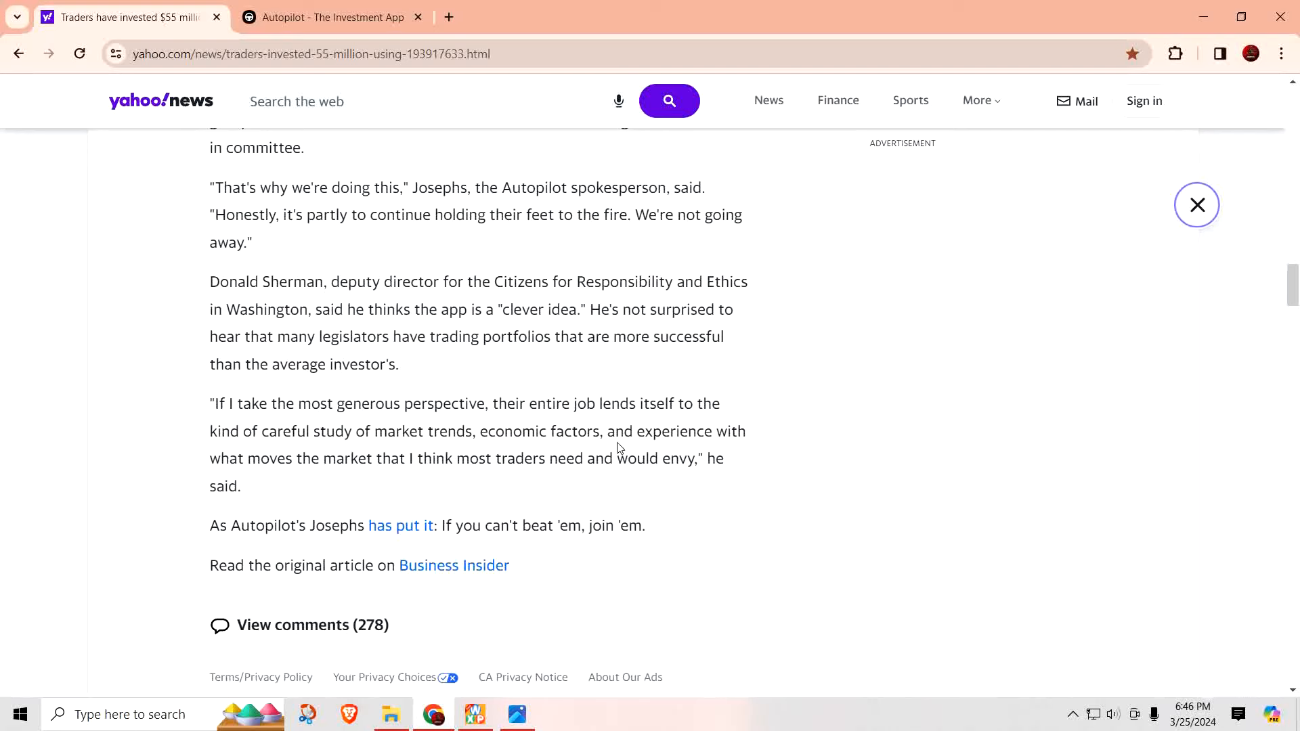
pyautogui.moveTo(389, 491)
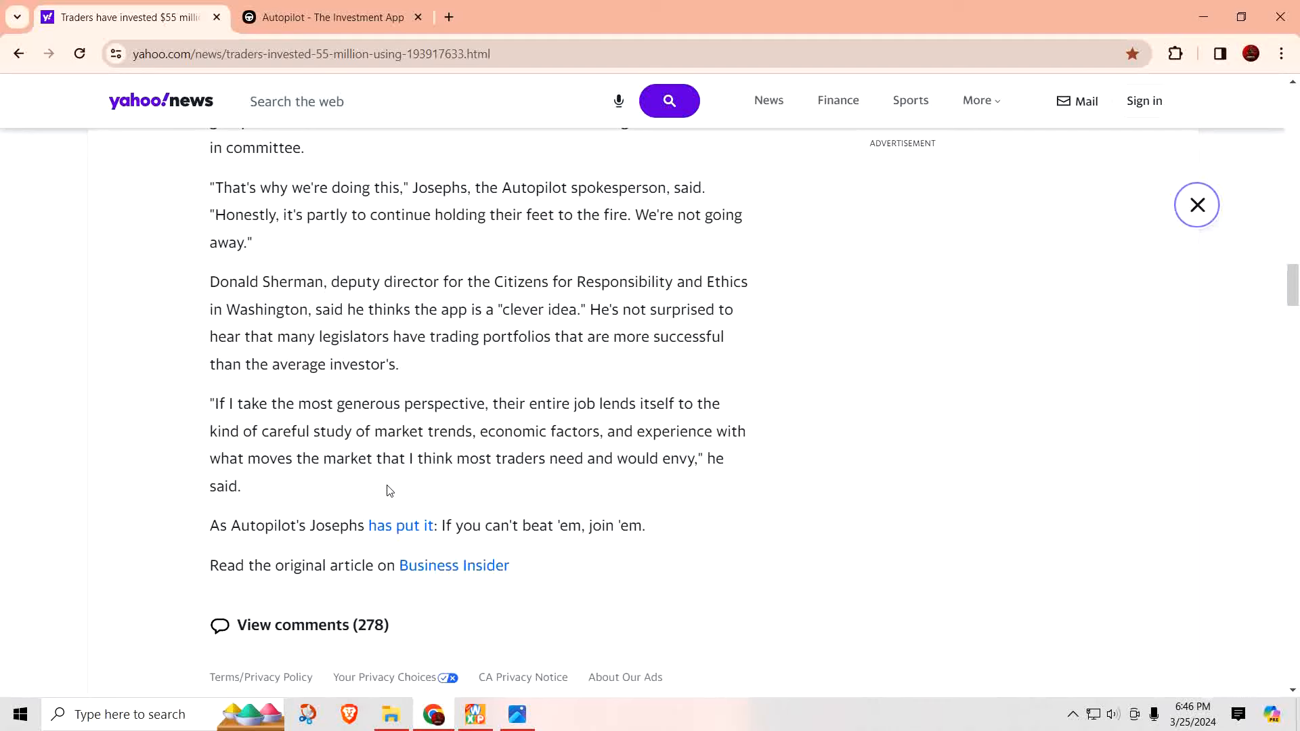
# Close the Yahoo News tab and scroll the Autopilot homepage to the Pelosi, Buffett and Burry trackers
pyautogui.click(332, 18)
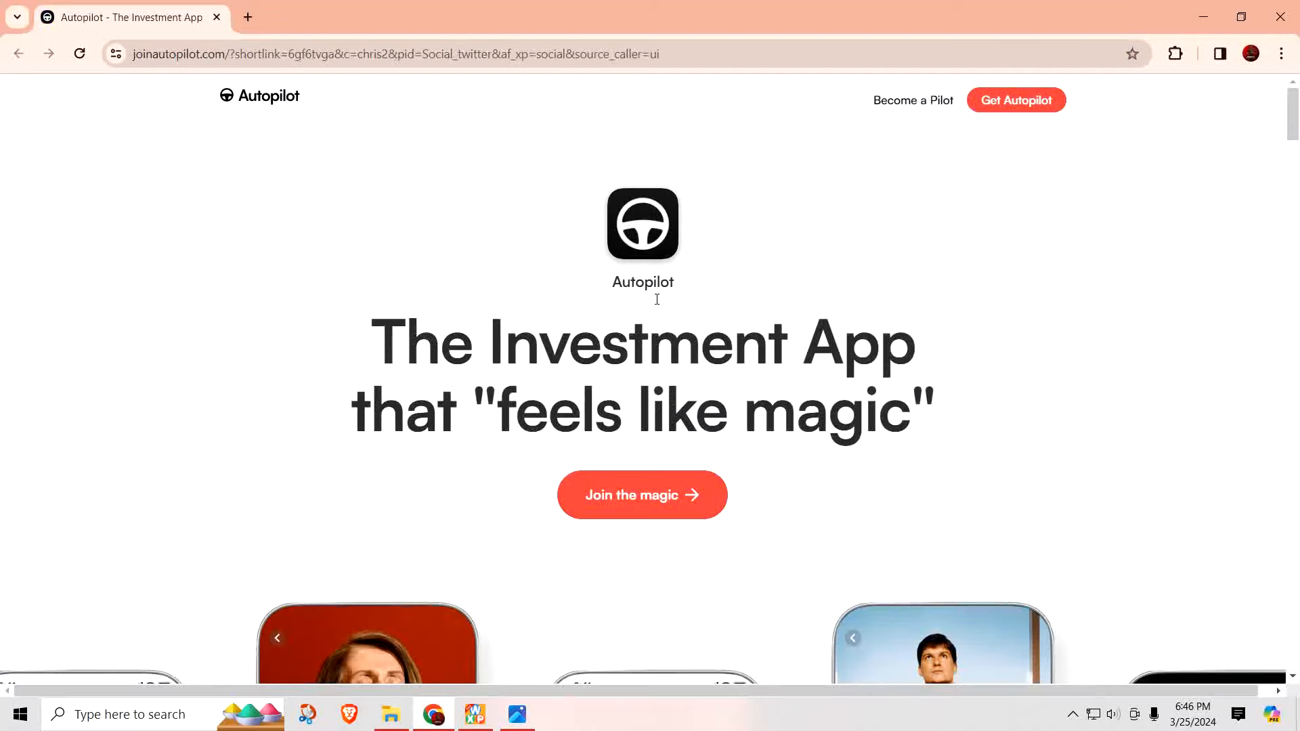
pyautogui.scroll(-3)
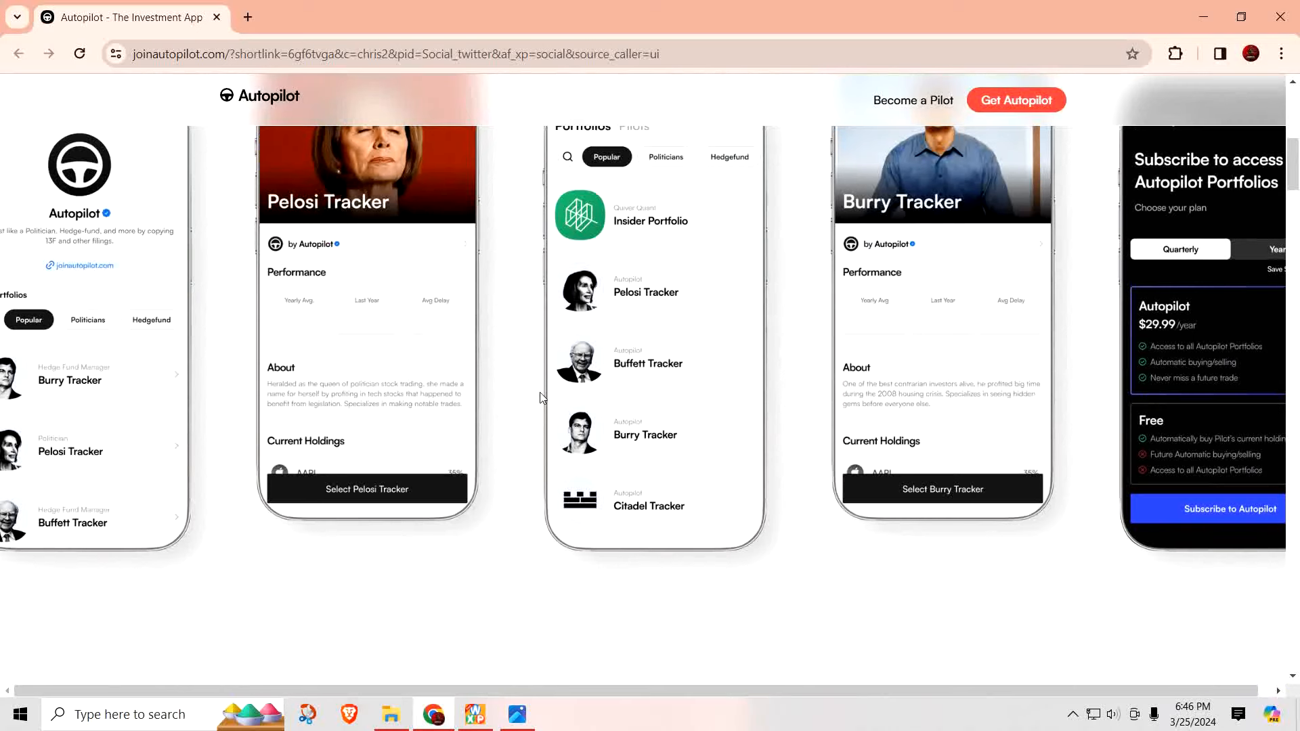
pyautogui.moveTo(945, 541)
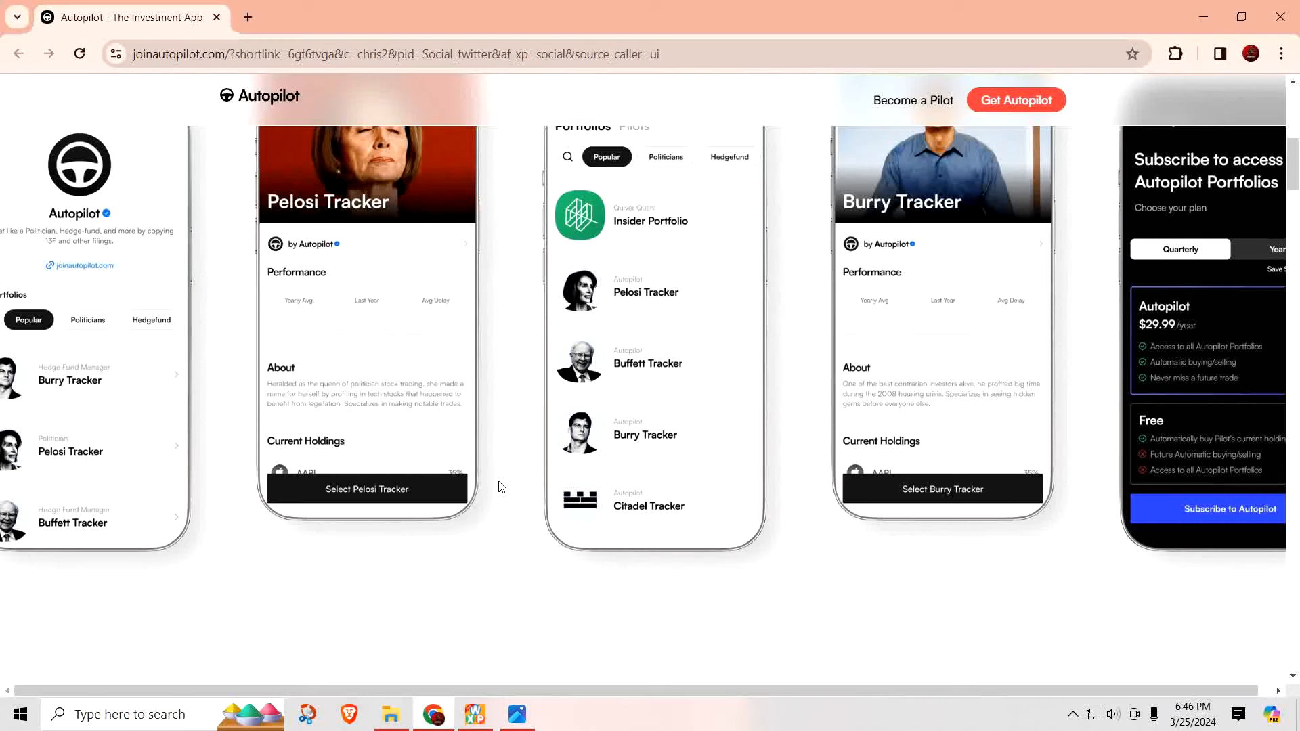
pyautogui.moveTo(493, 524)
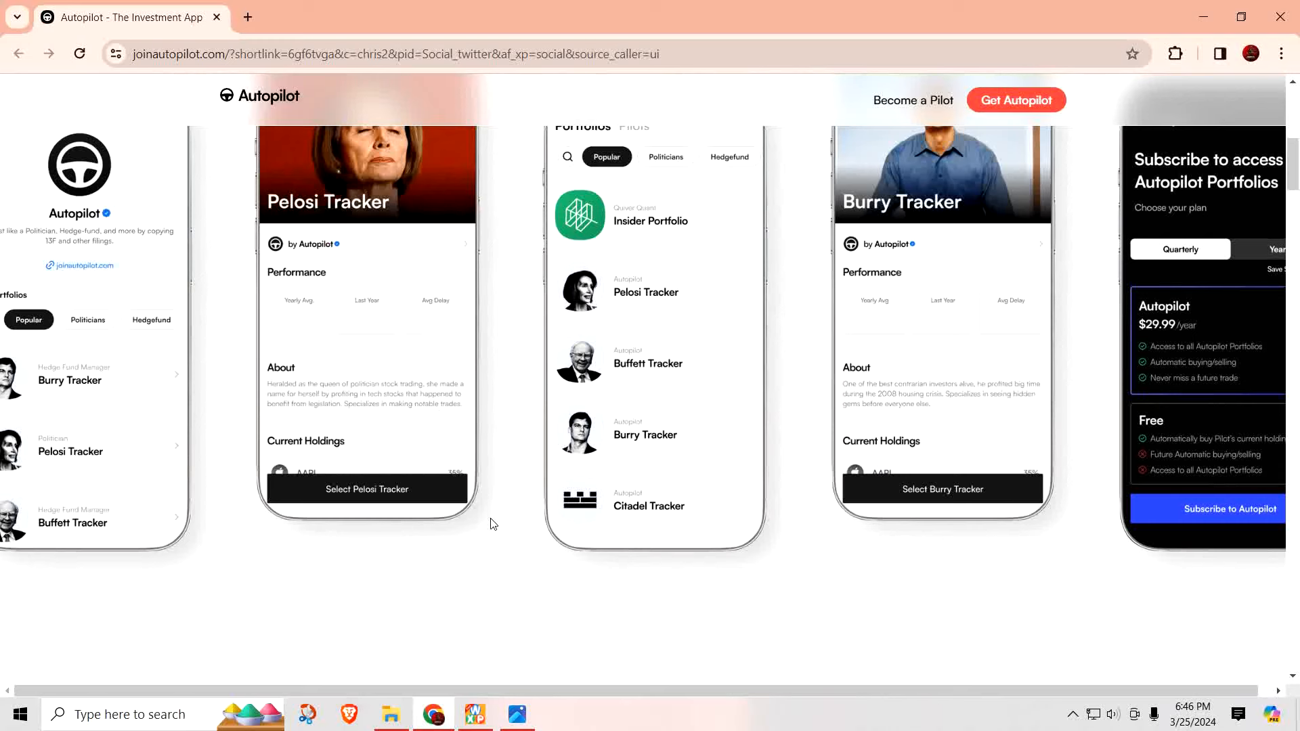
pyautogui.moveTo(500, 516)
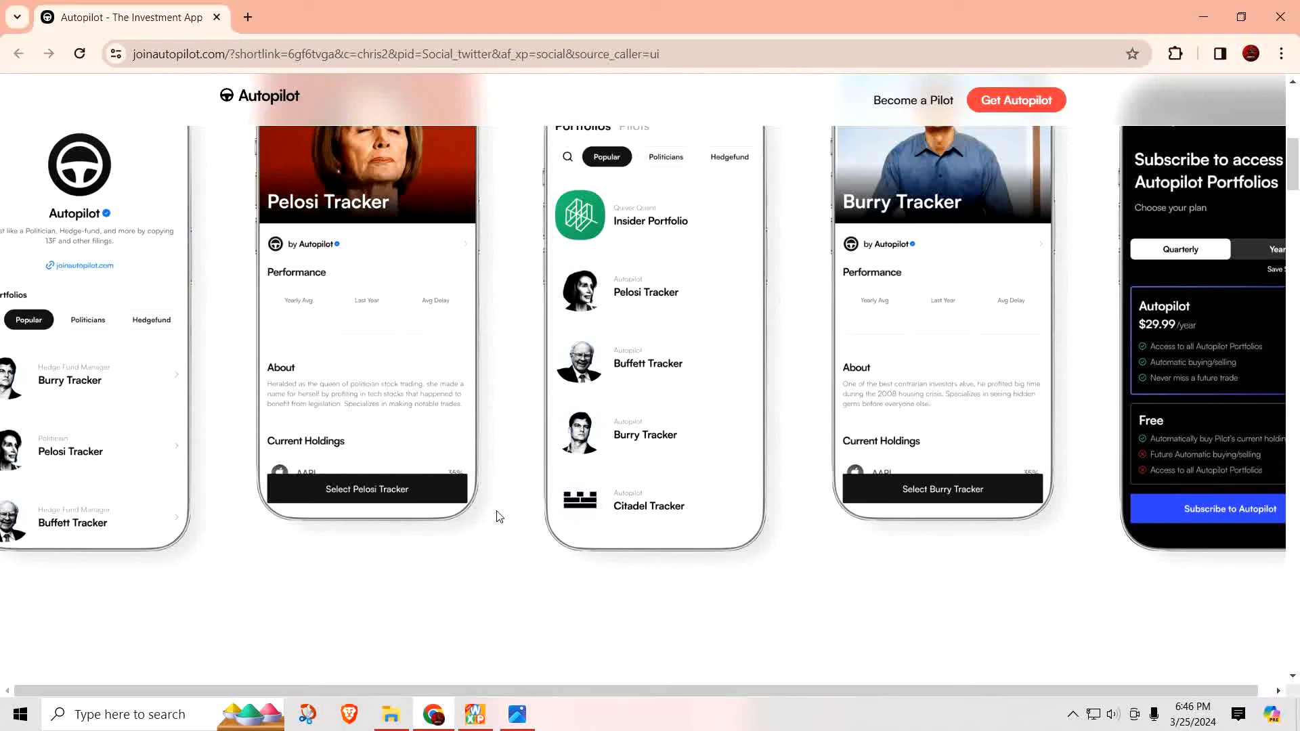